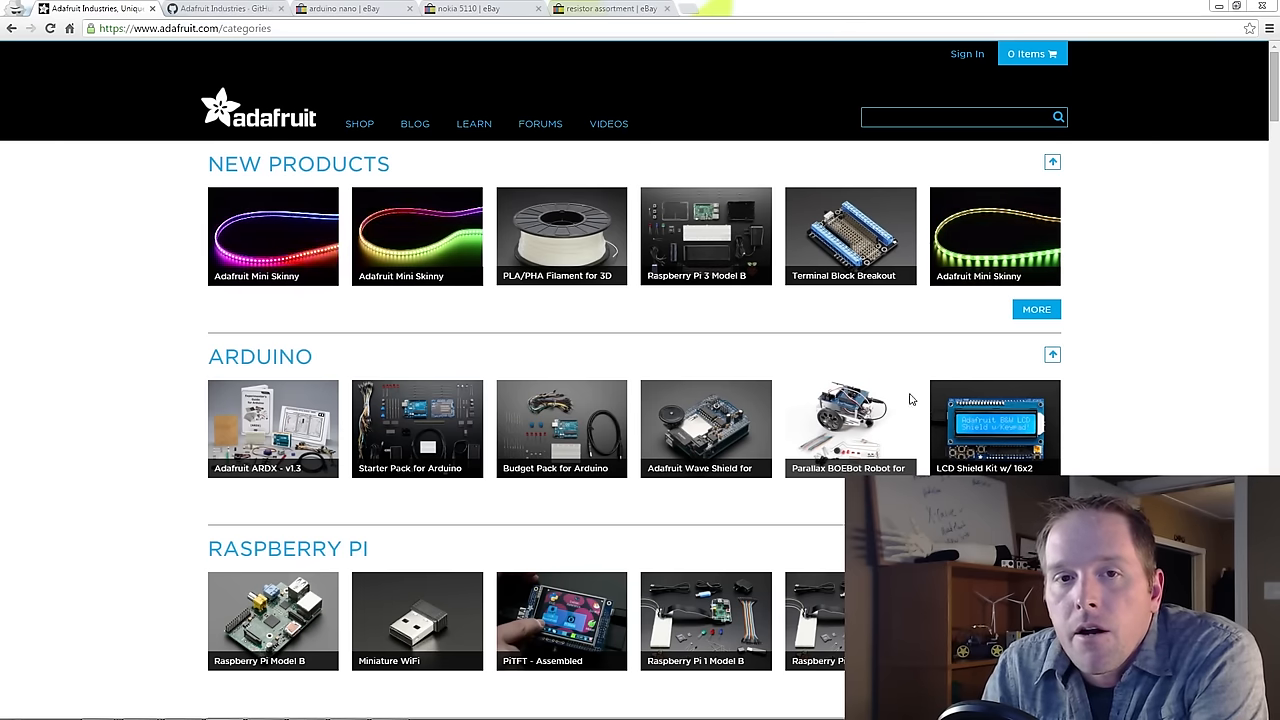
Show the Adafruit Industries GitHub organization page and browse its repository list
left_click(472, 124)
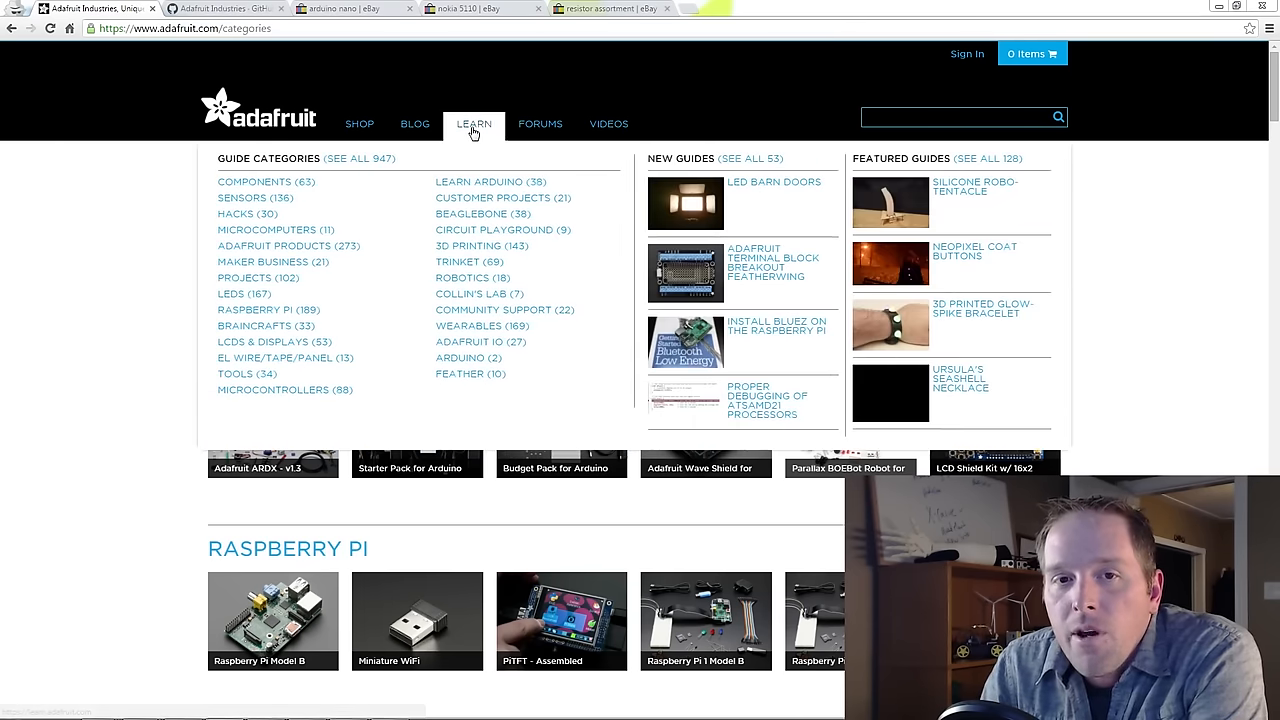
mouse_move(472, 124)
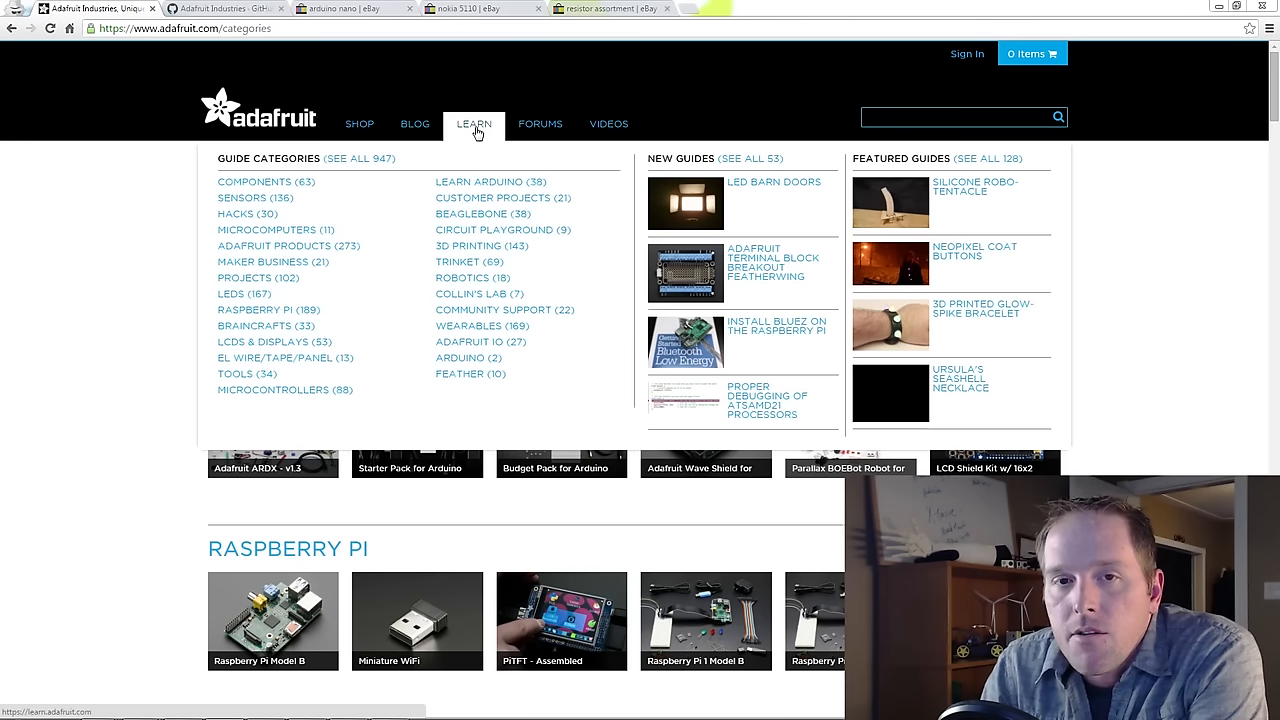
mouse_move(488, 194)
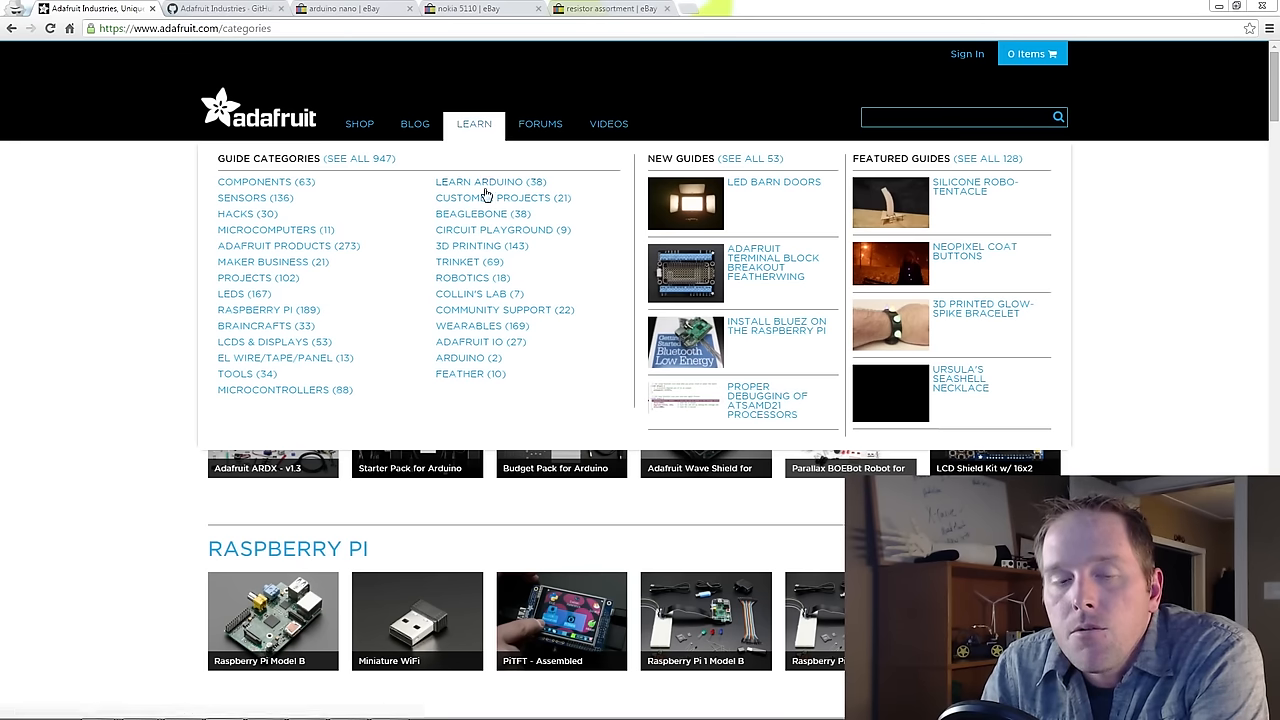
mouse_move(472, 276)
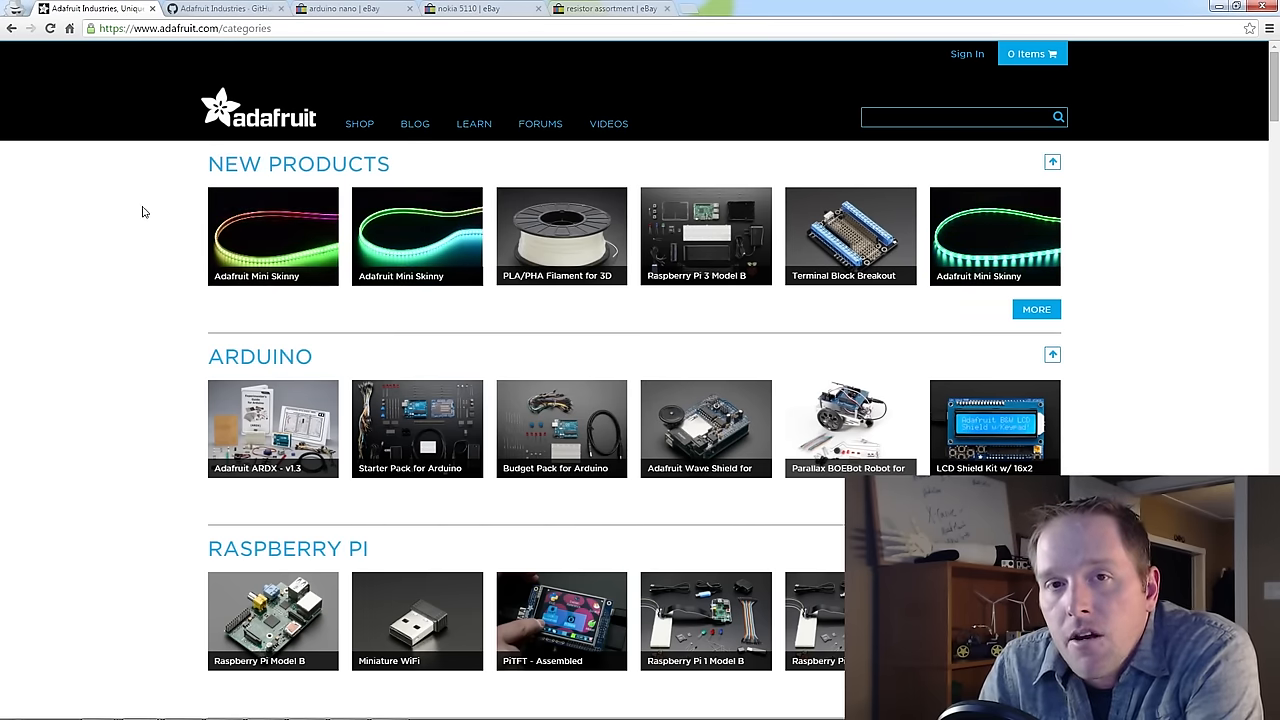
left_click(224, 8)
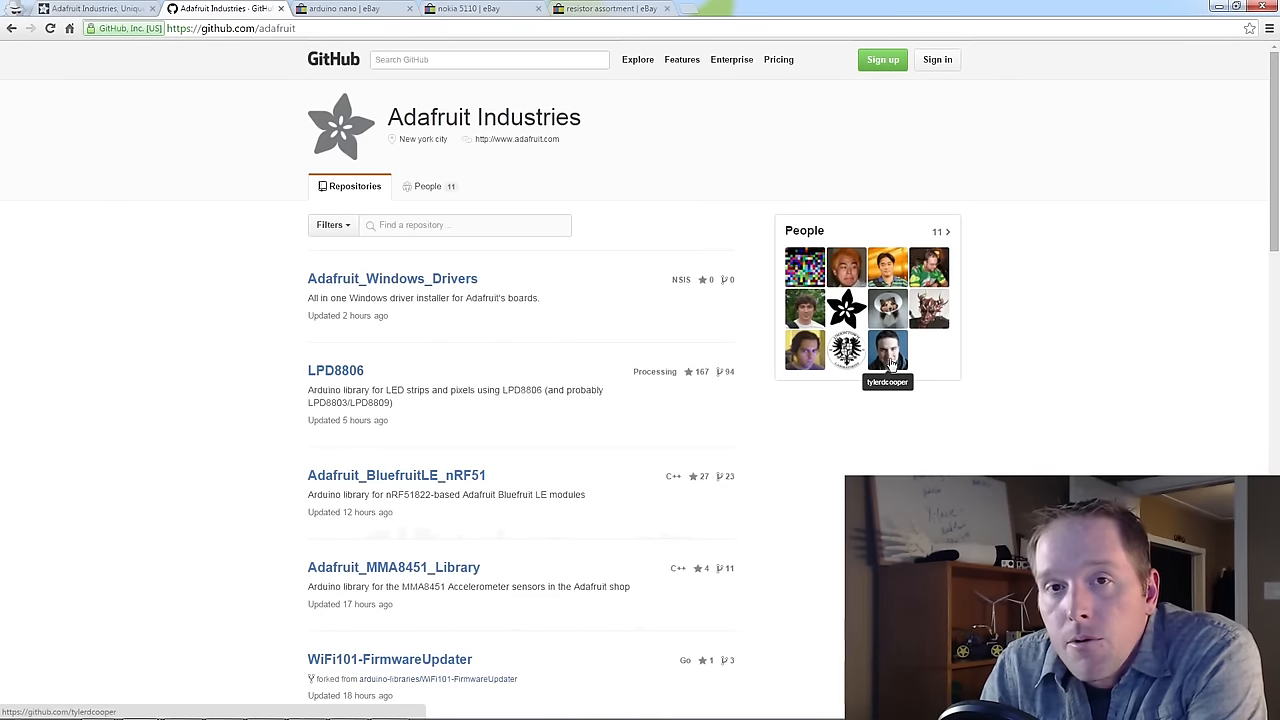
scroll("down", 3)
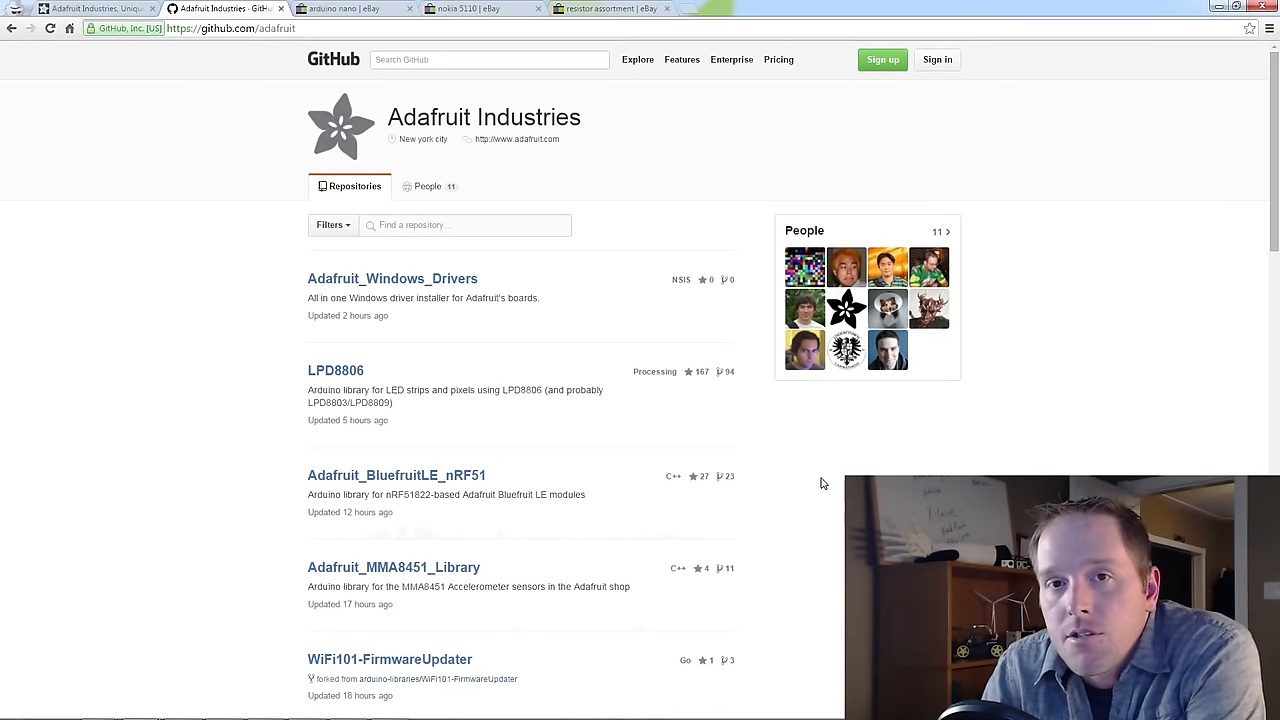
mouse_move(876, 466)
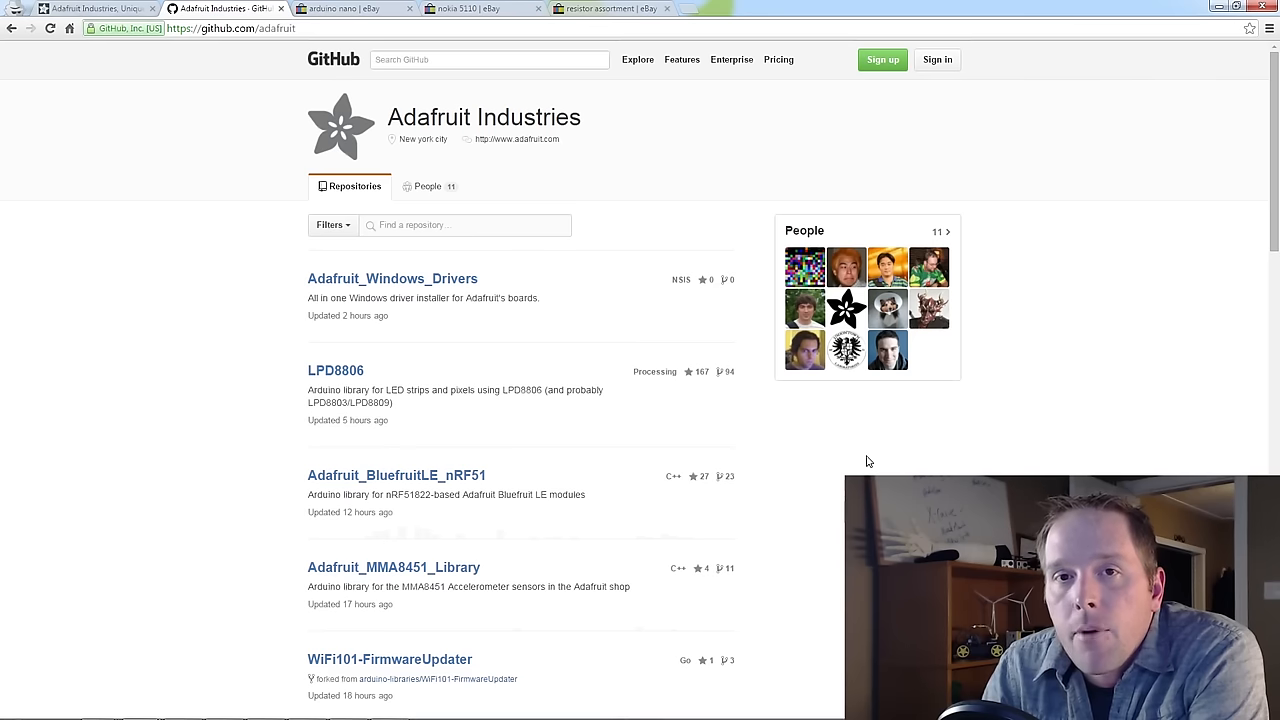
mouse_move(862, 458)
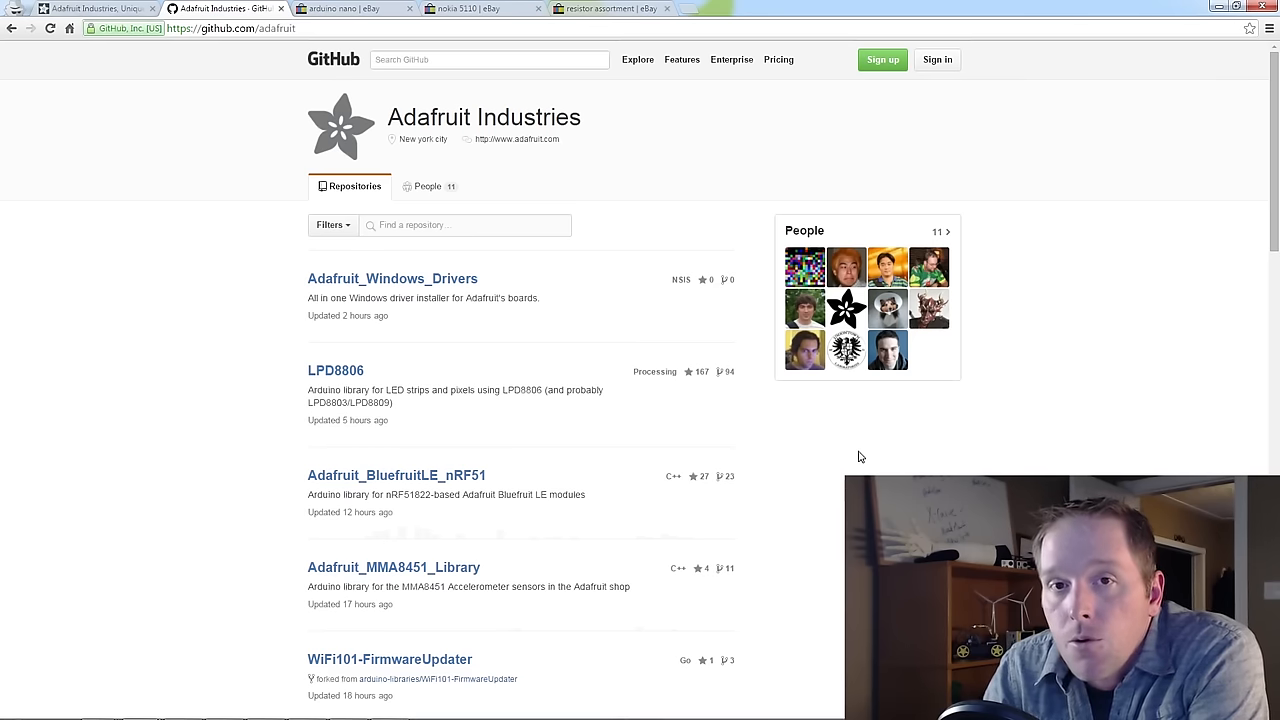
Limit the eBay 'arduino nano' results to Buy It Now listings with free shipping
left_click(350, 8)
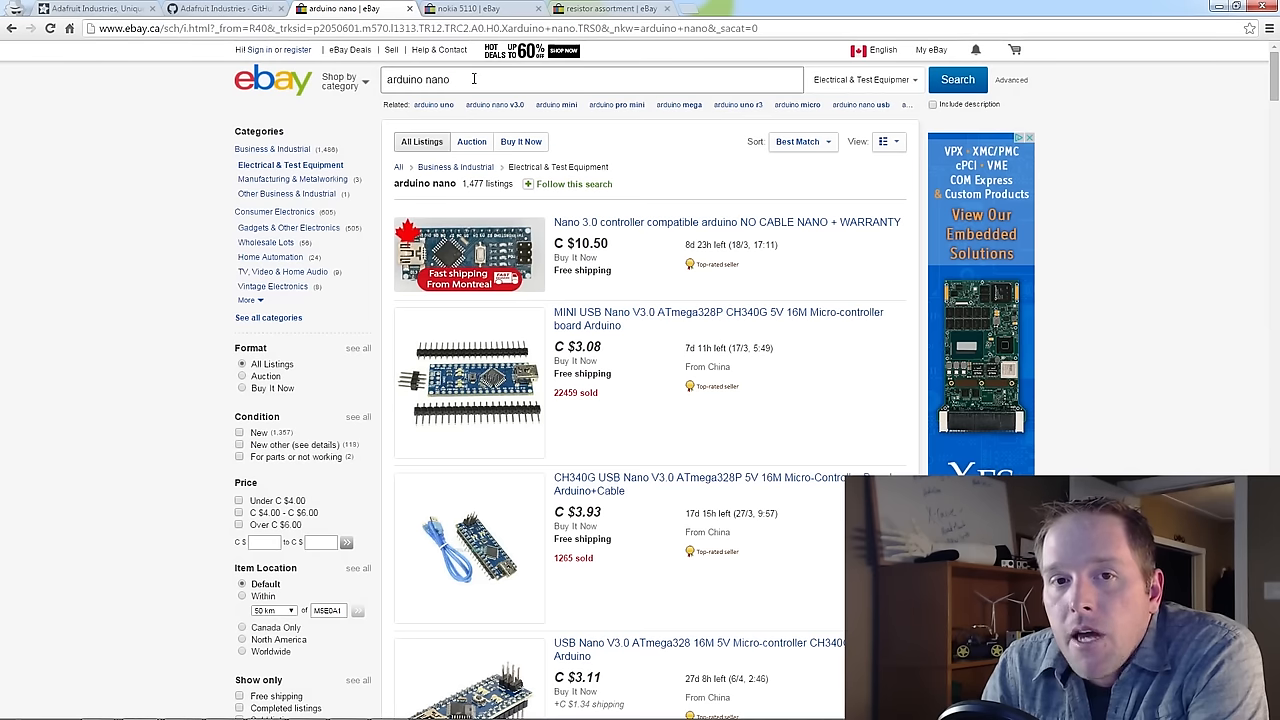
left_click(476, 80)
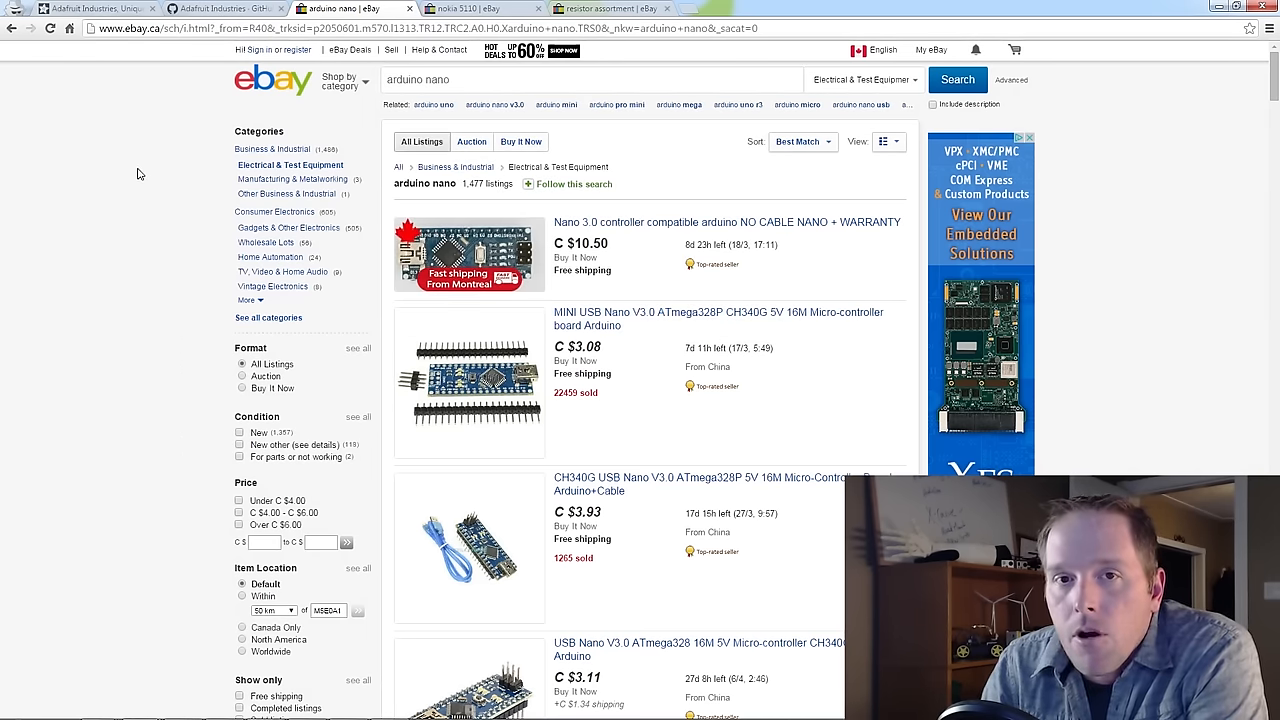
mouse_move(80, 228)
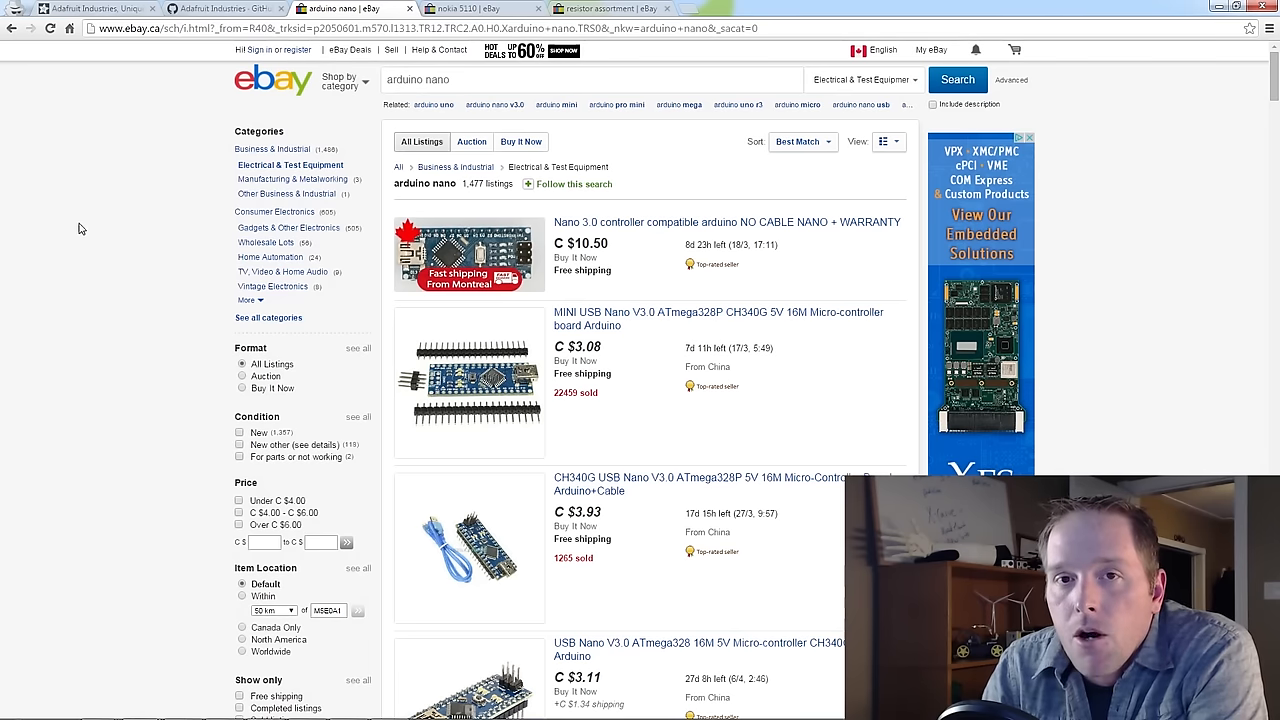
mouse_move(64, 308)
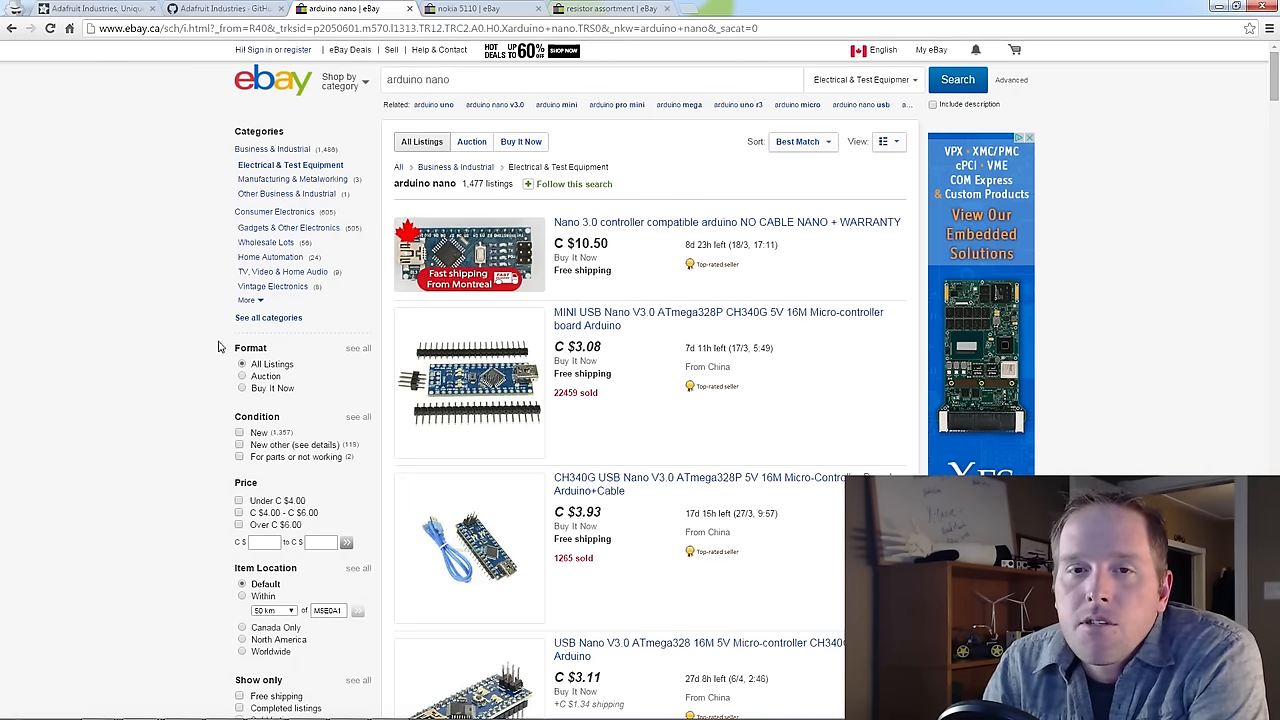
mouse_move(294, 400)
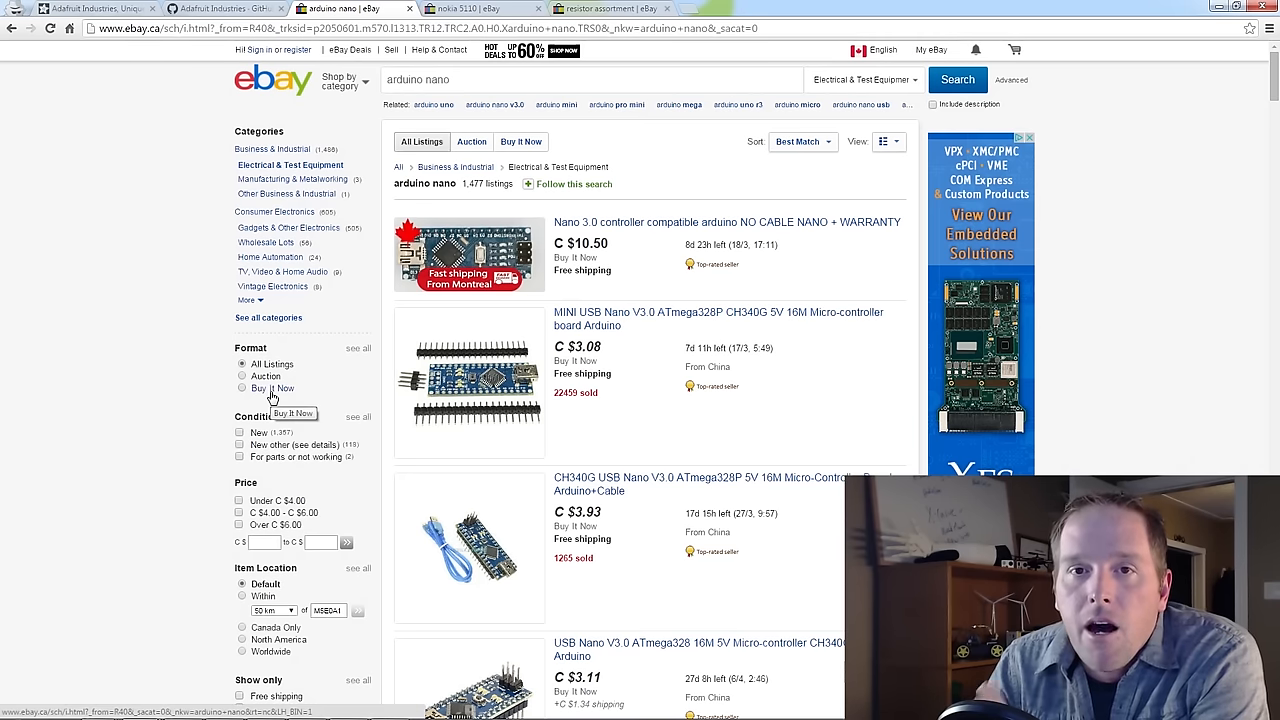
mouse_move(260, 388)
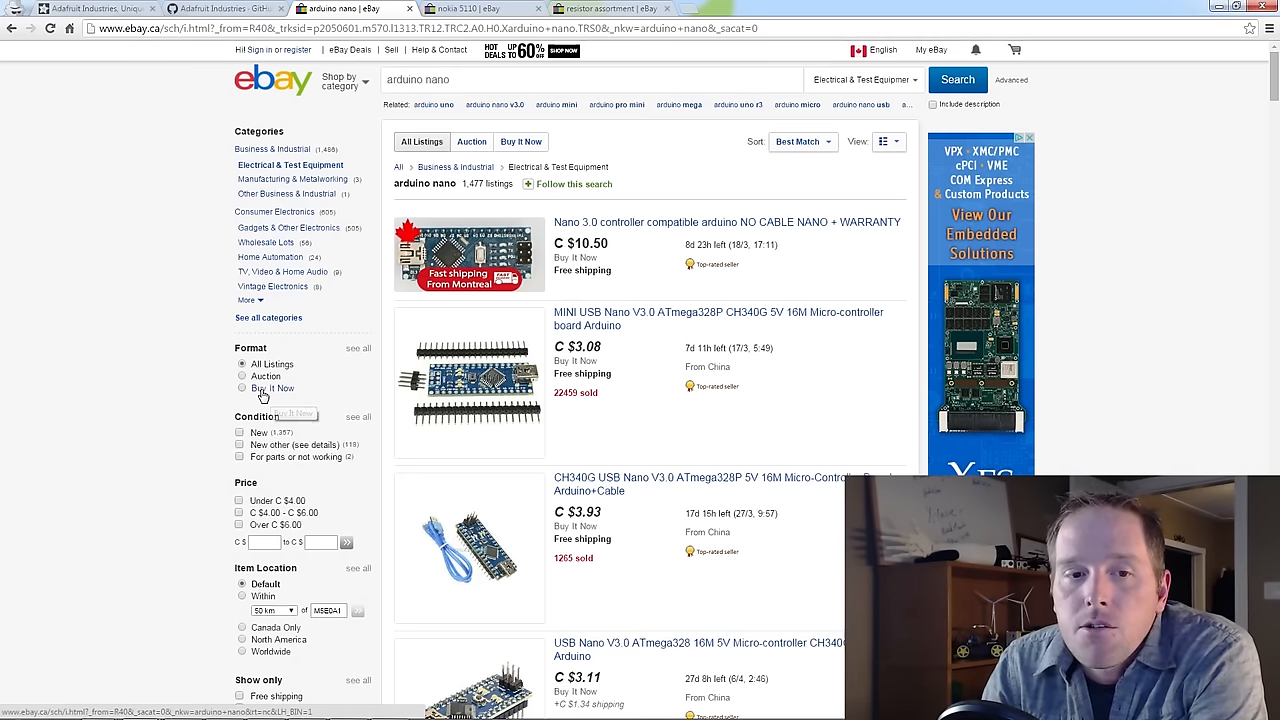
left_click(242, 388)
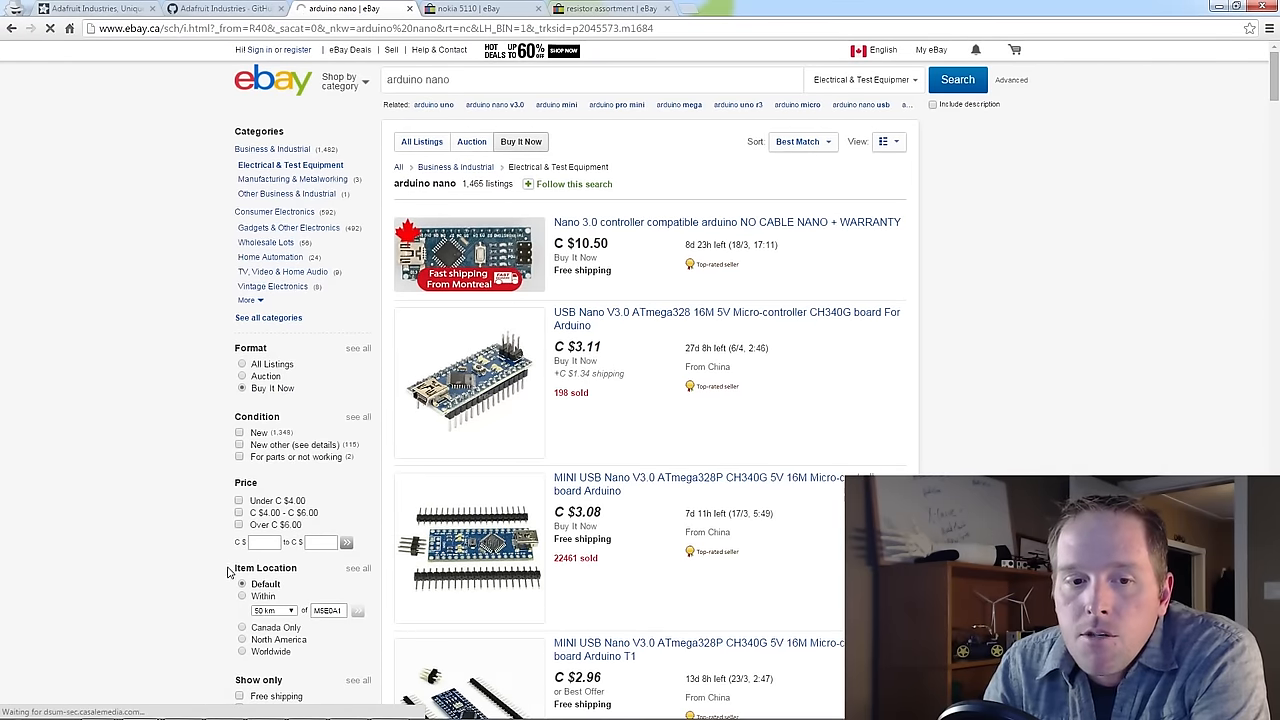
scroll("down", 3)
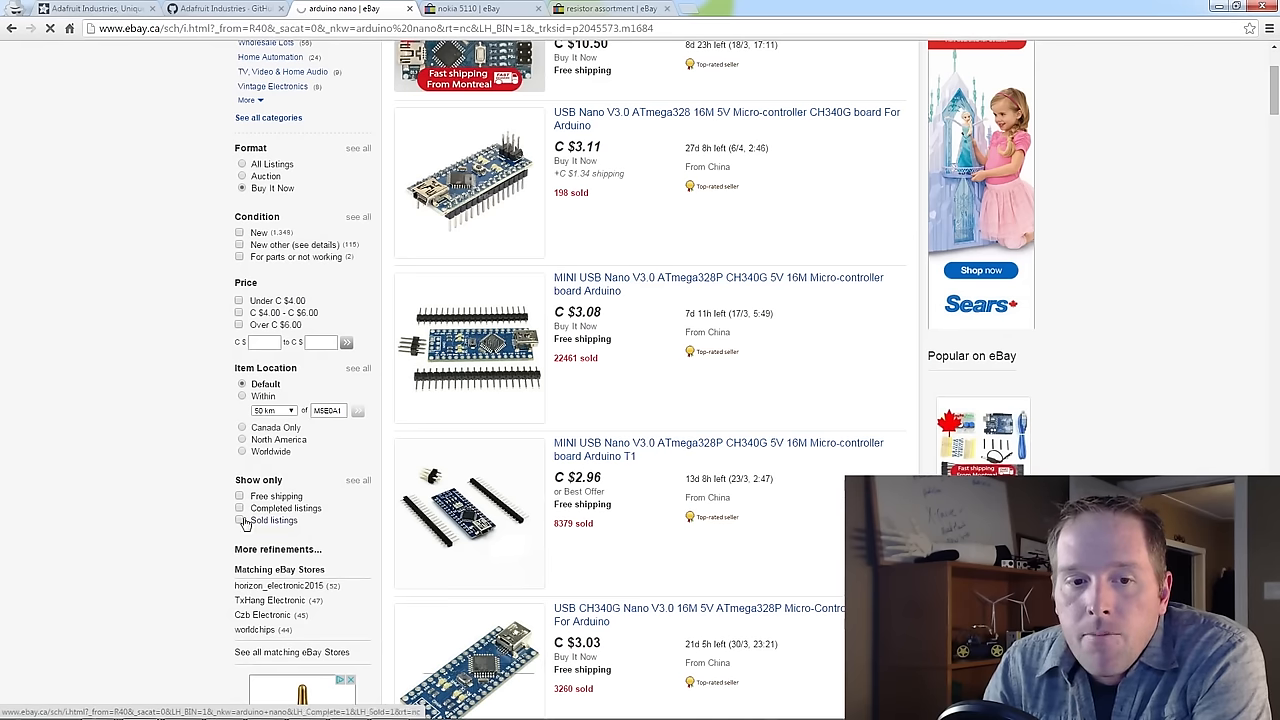
left_click(240, 496)
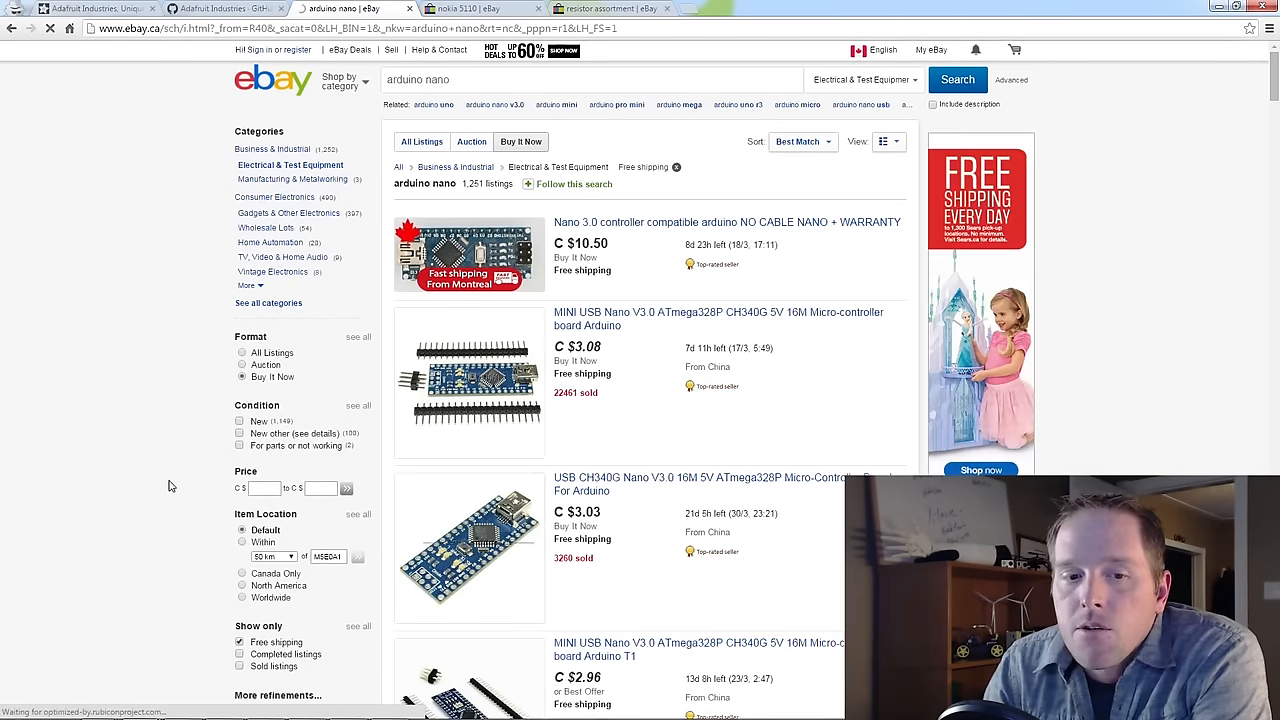
In More refinements, restrict the results to eBay Top-rated sellers and apply
scroll("down", 3)
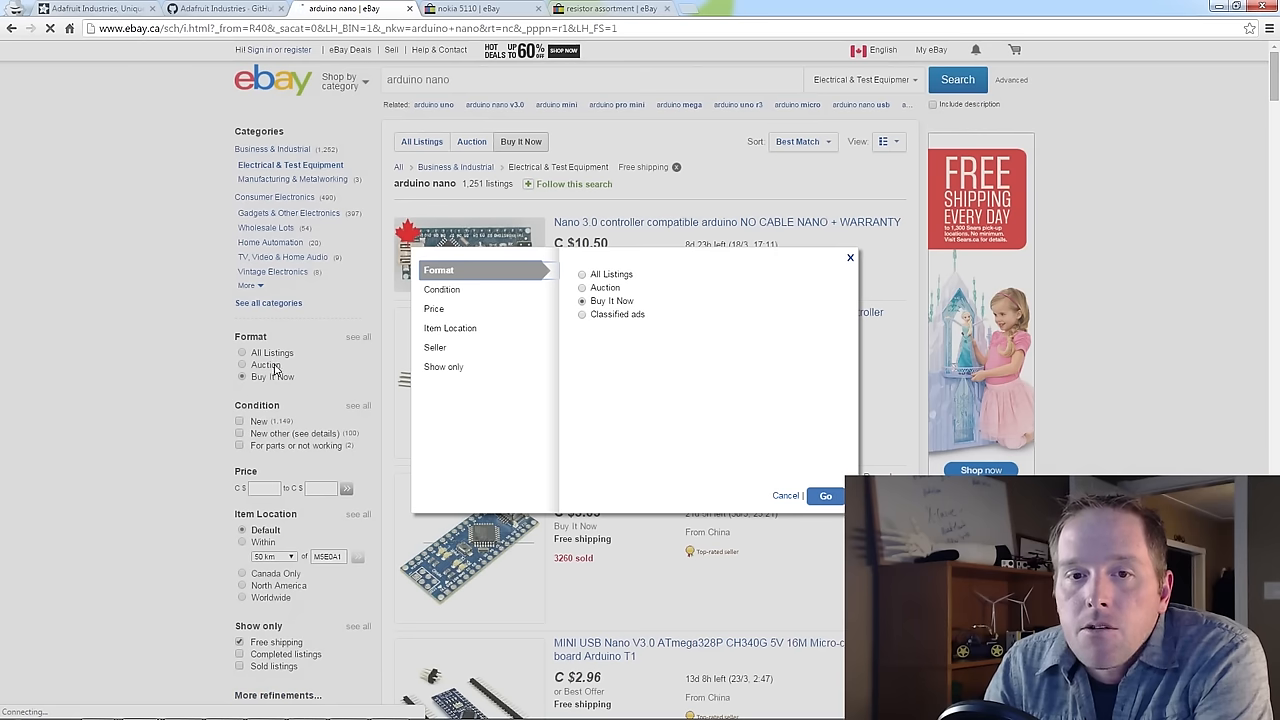
left_click(436, 348)
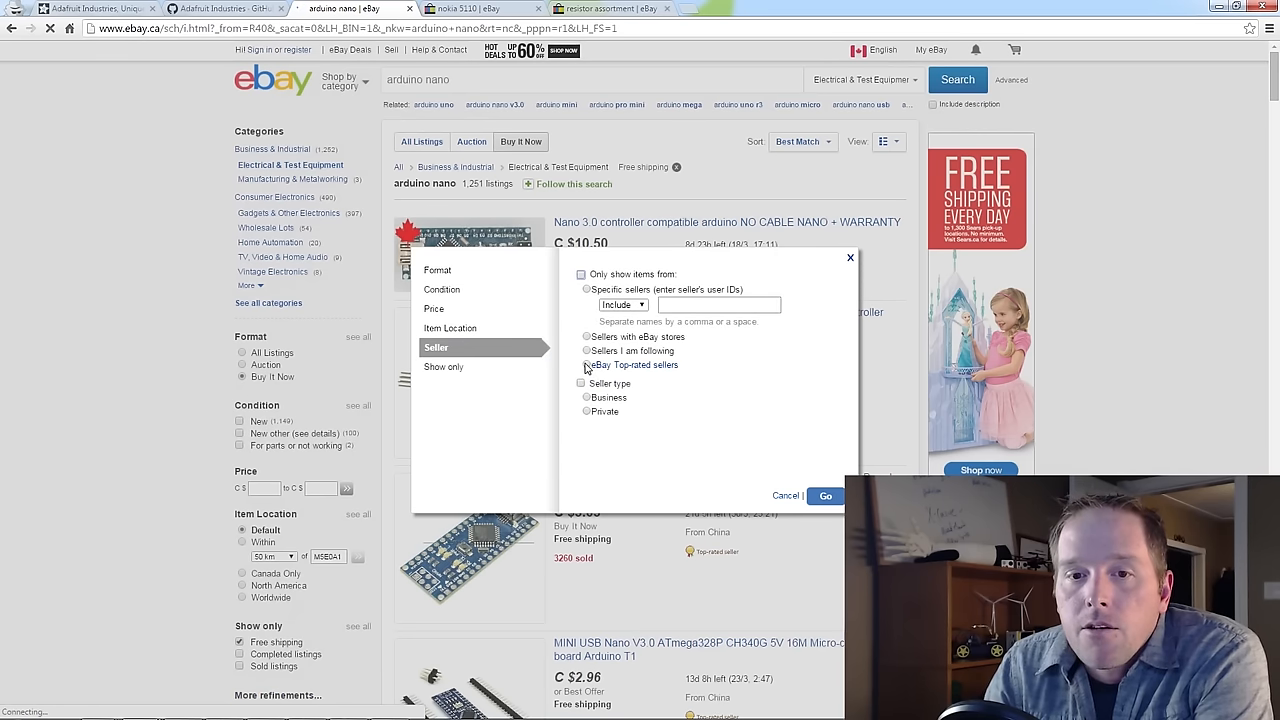
left_click(588, 364)
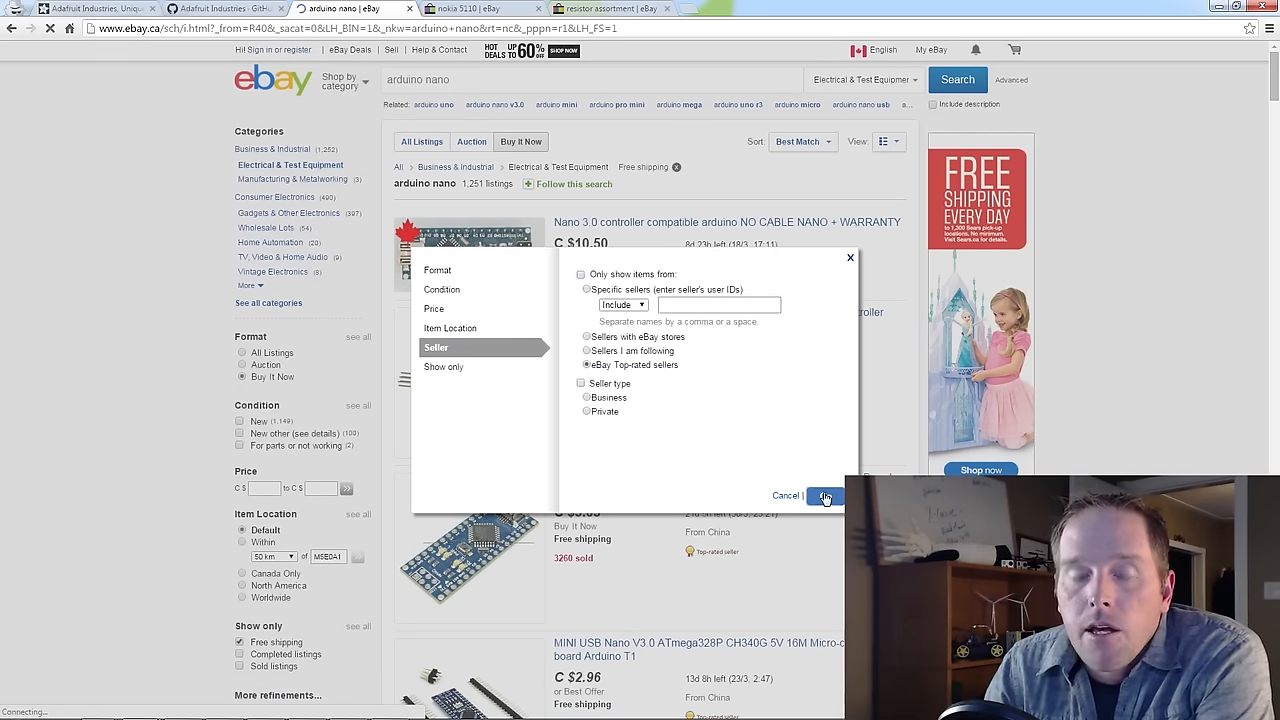
left_click(824, 496)
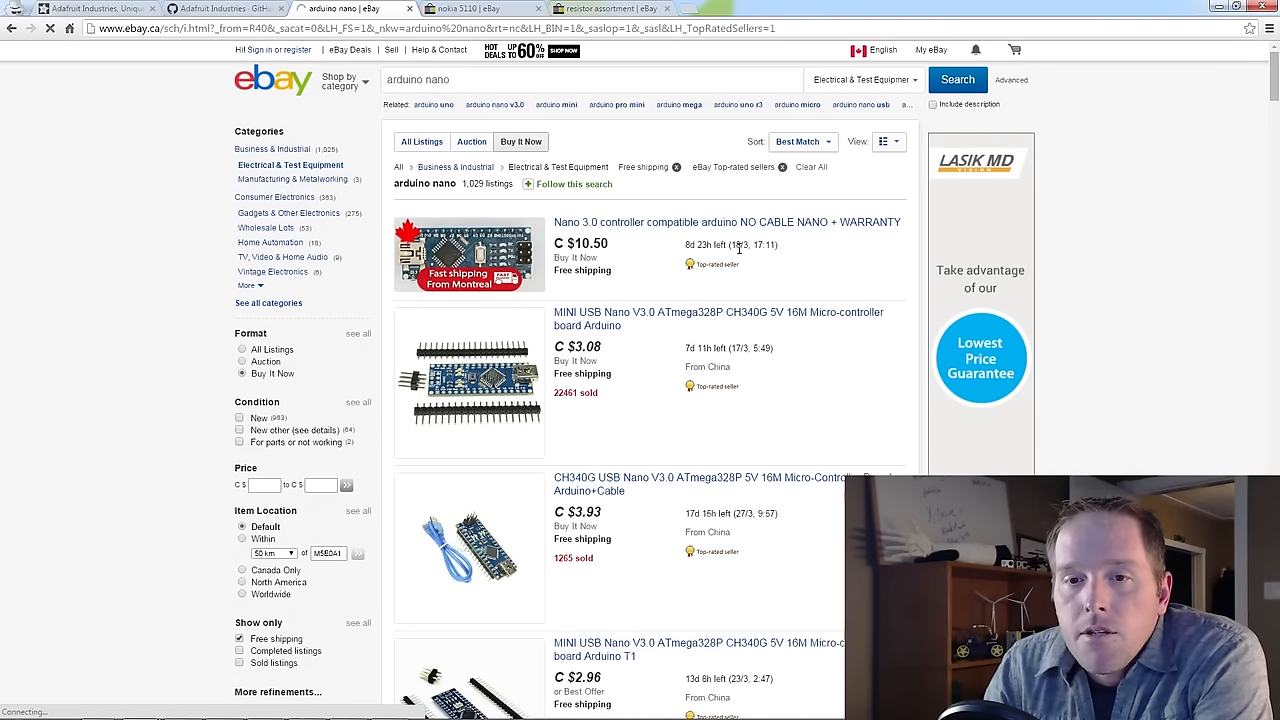
mouse_move(744, 296)
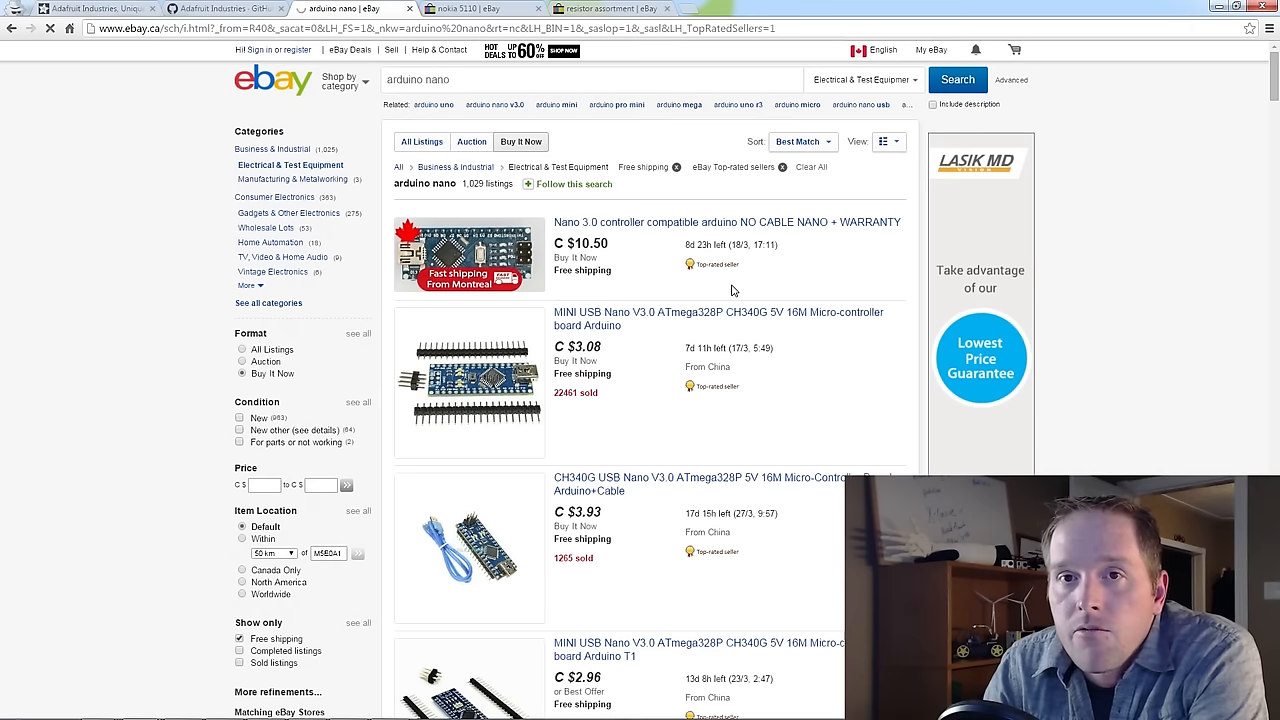
mouse_move(728, 292)
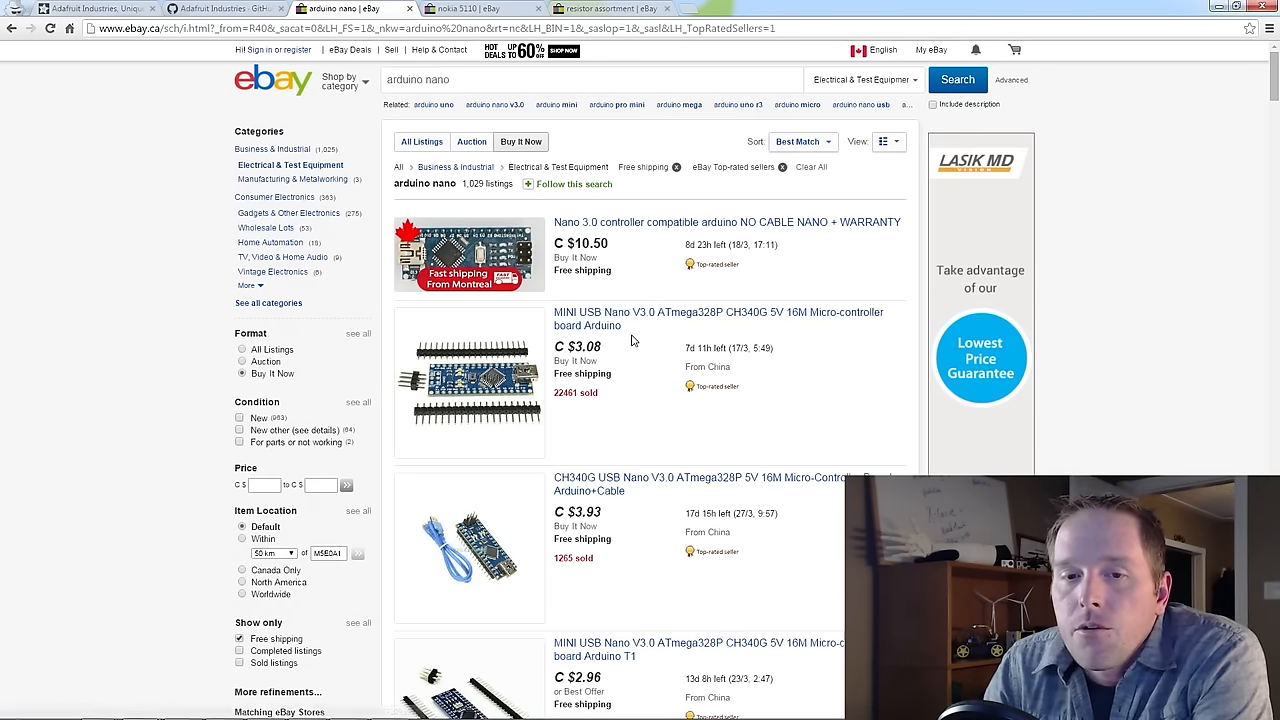
mouse_move(602, 404)
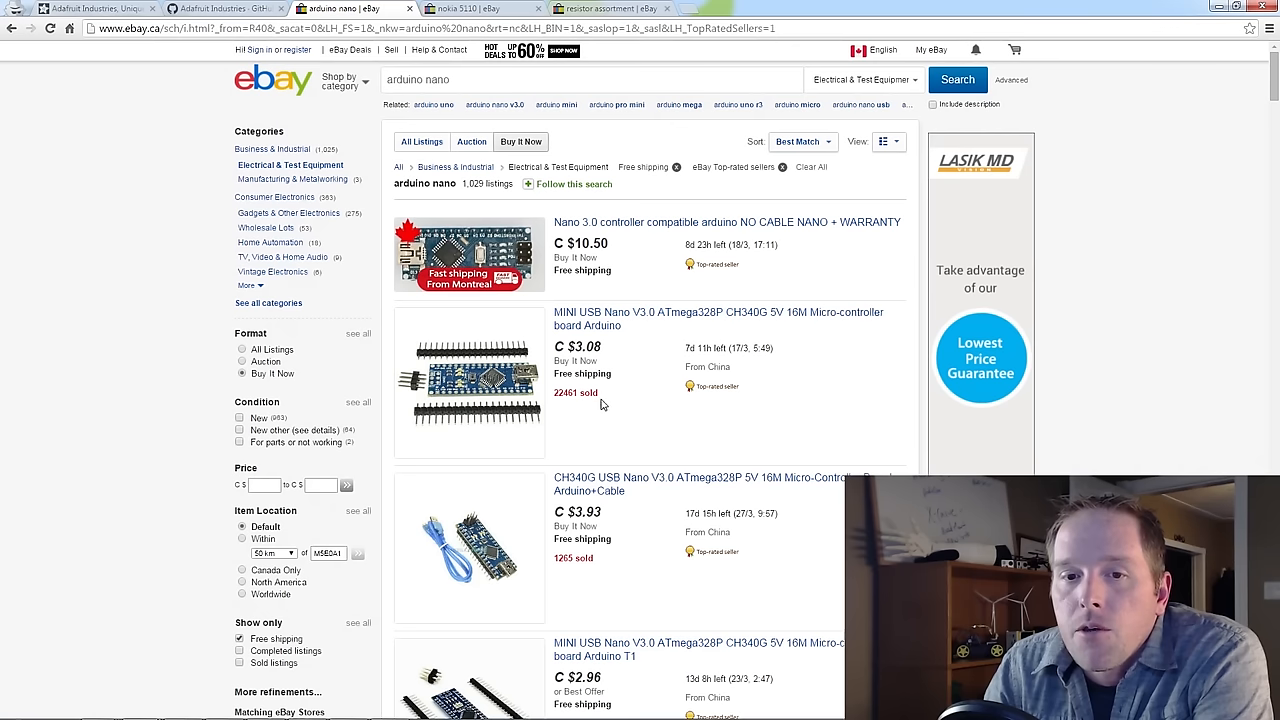
mouse_move(604, 412)
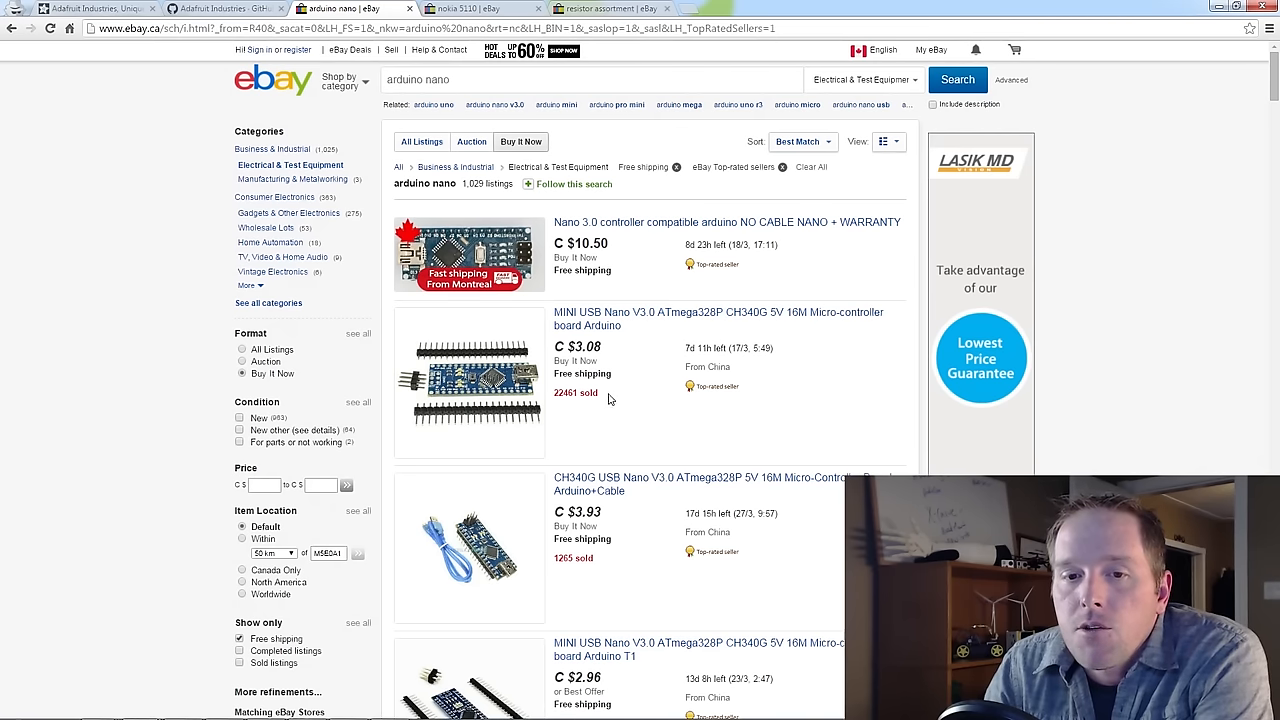
mouse_move(582, 404)
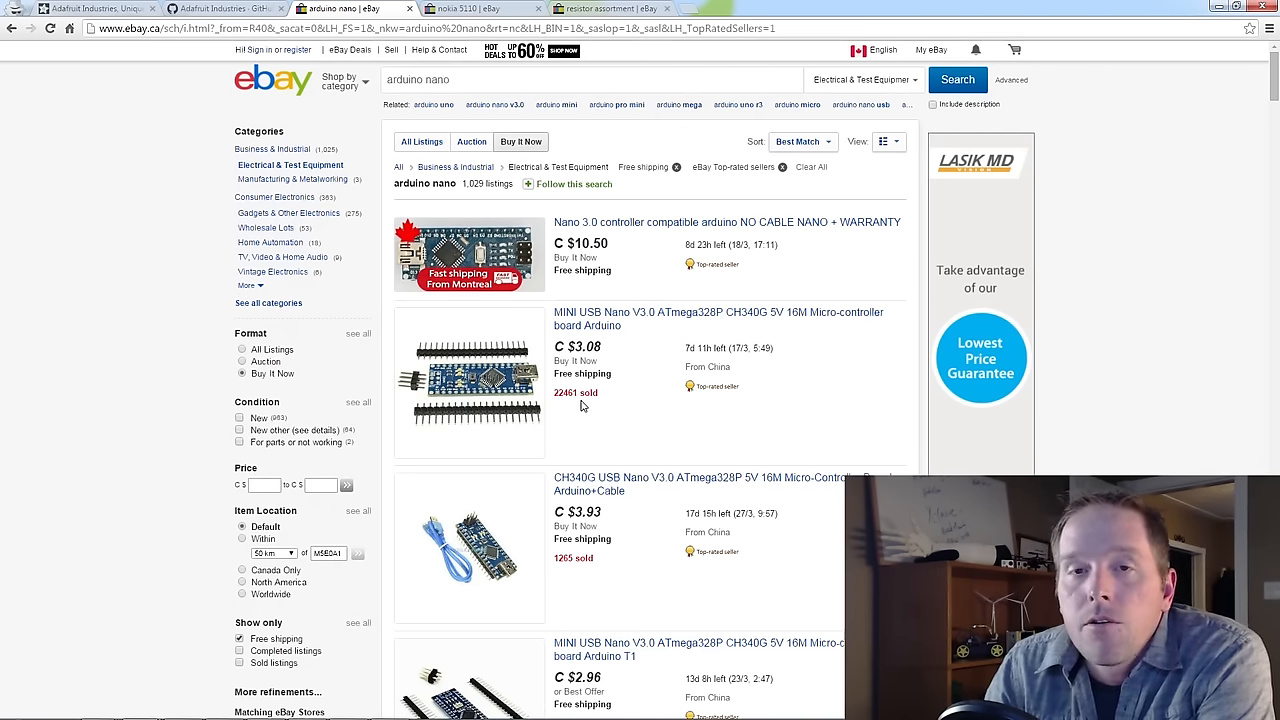
mouse_move(576, 408)
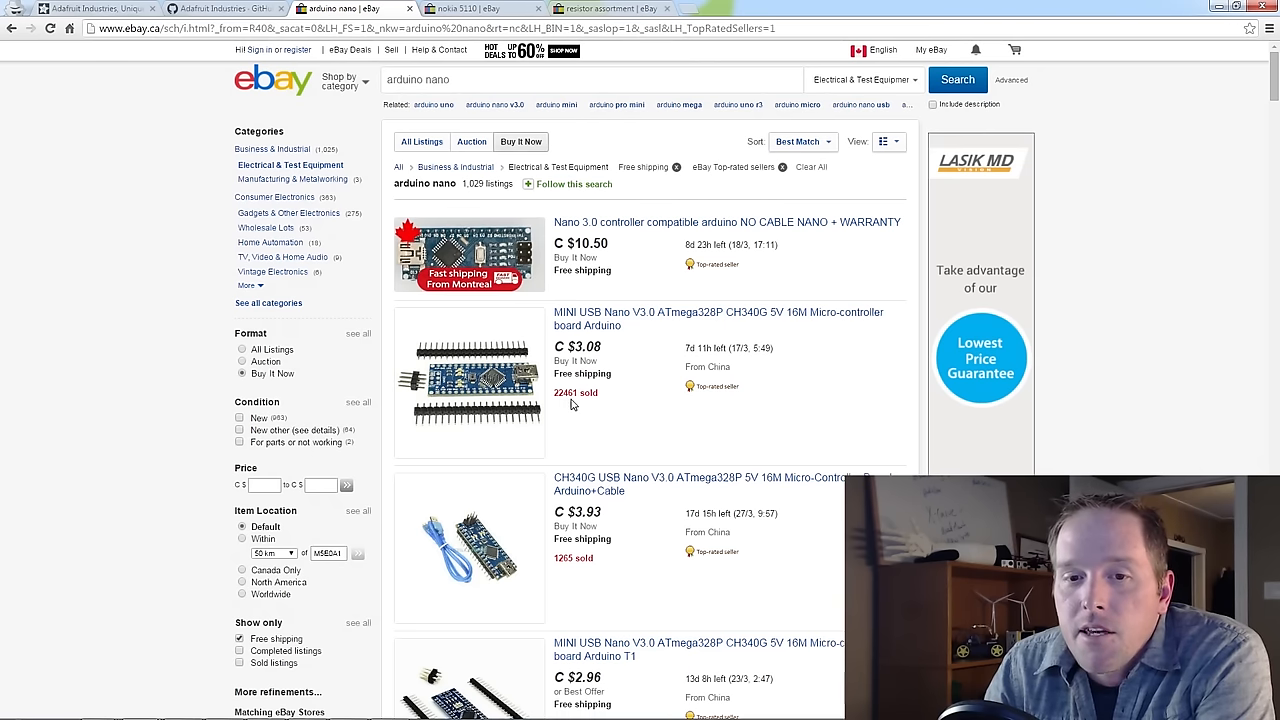
mouse_move(592, 436)
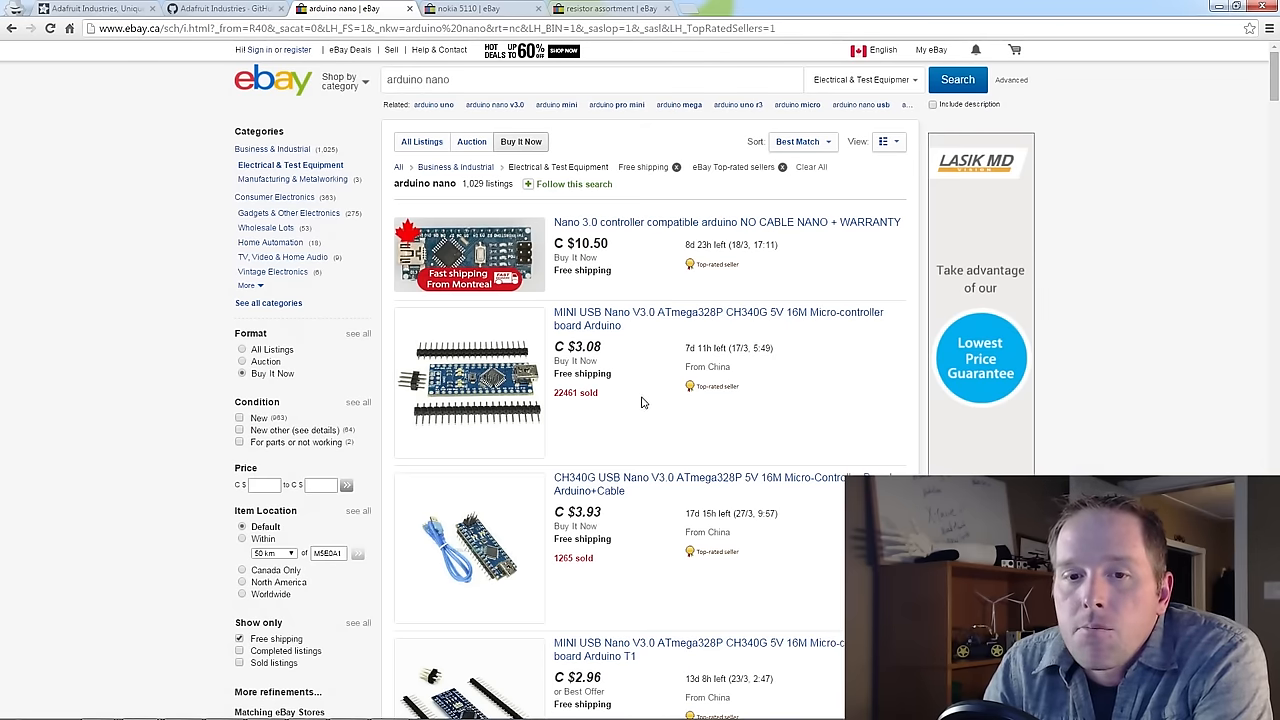
scroll("down", 3)
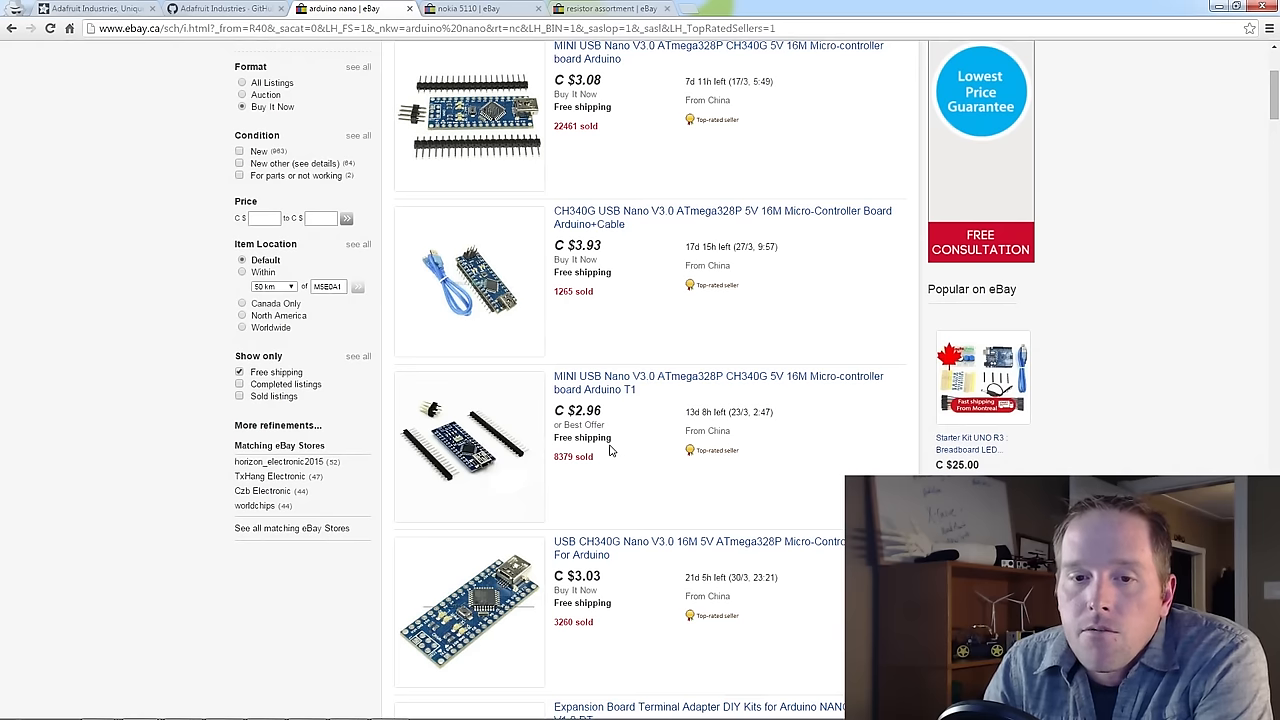
mouse_move(620, 478)
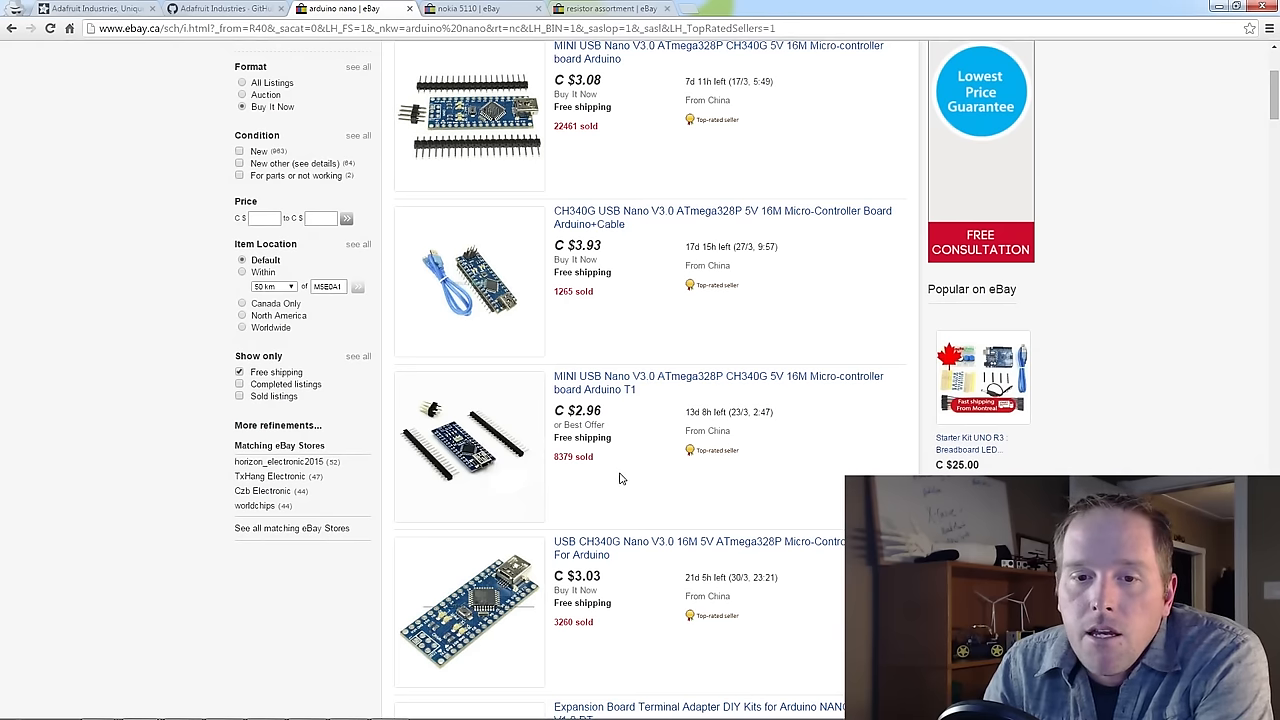
scroll("down", 3)
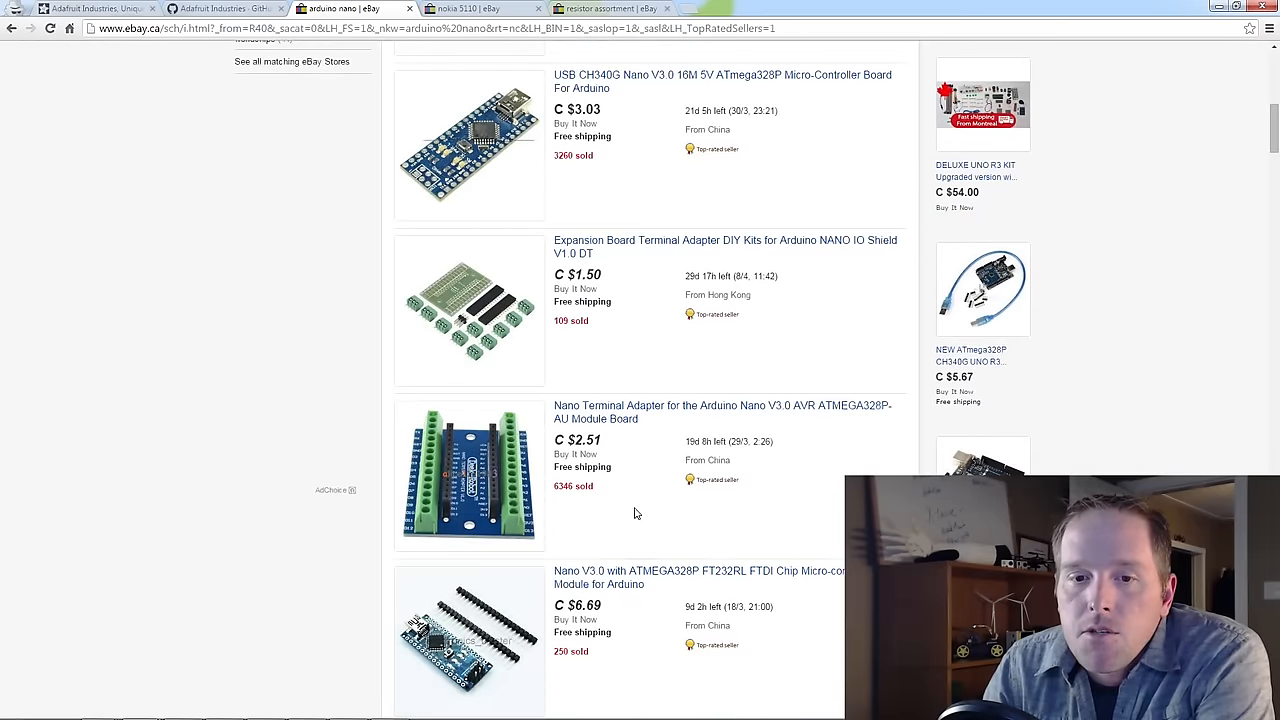
scroll("up", 3)
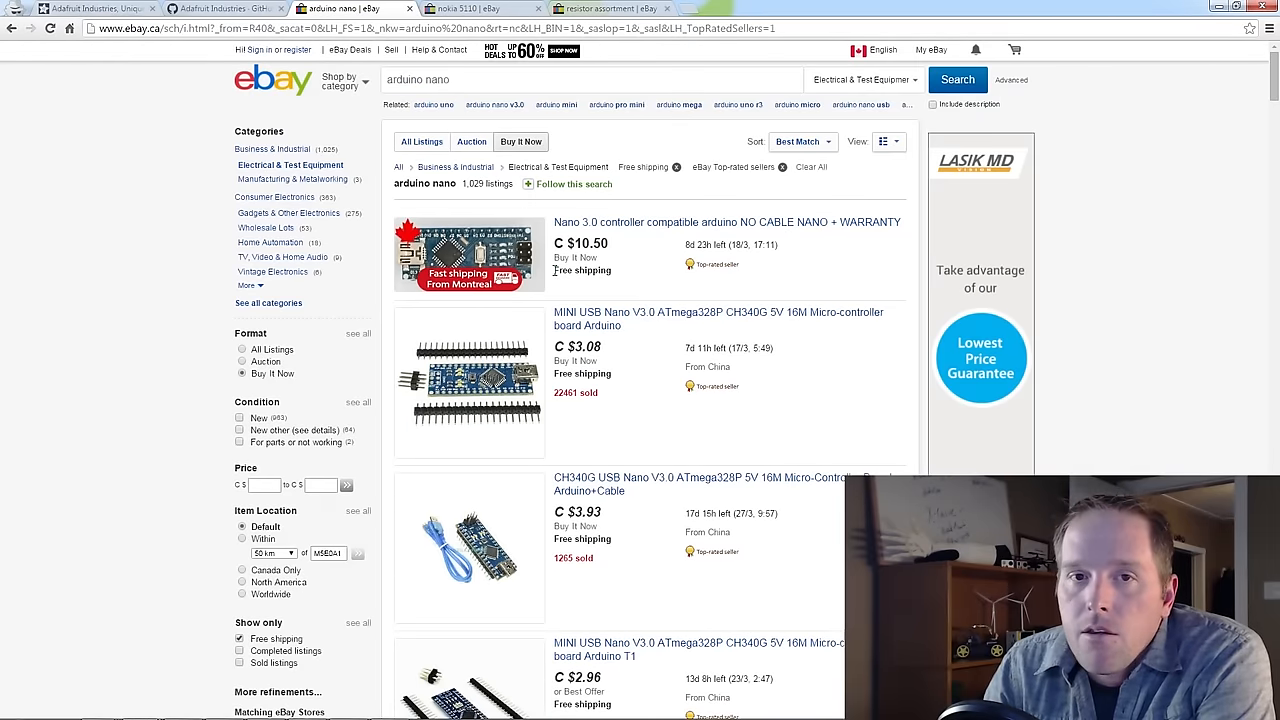
Start a new eBay search for another part, keeping the applied filters
left_click(480, 8)
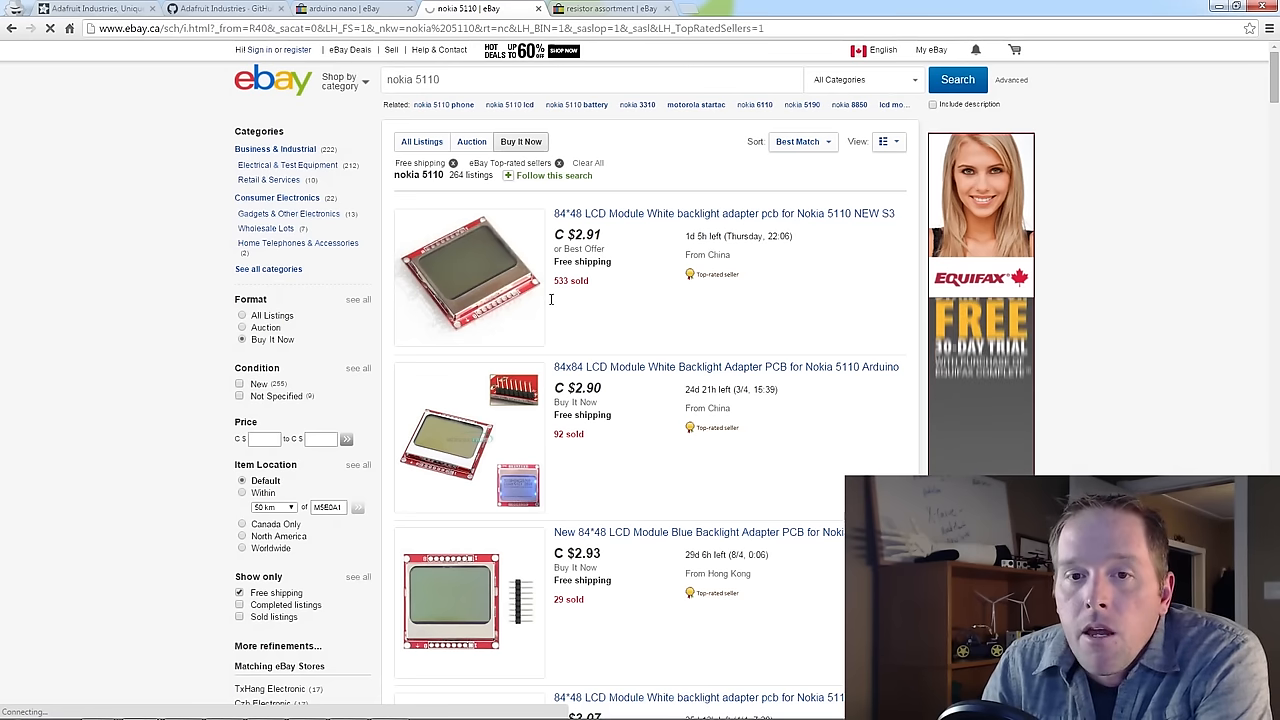
mouse_move(652, 338)
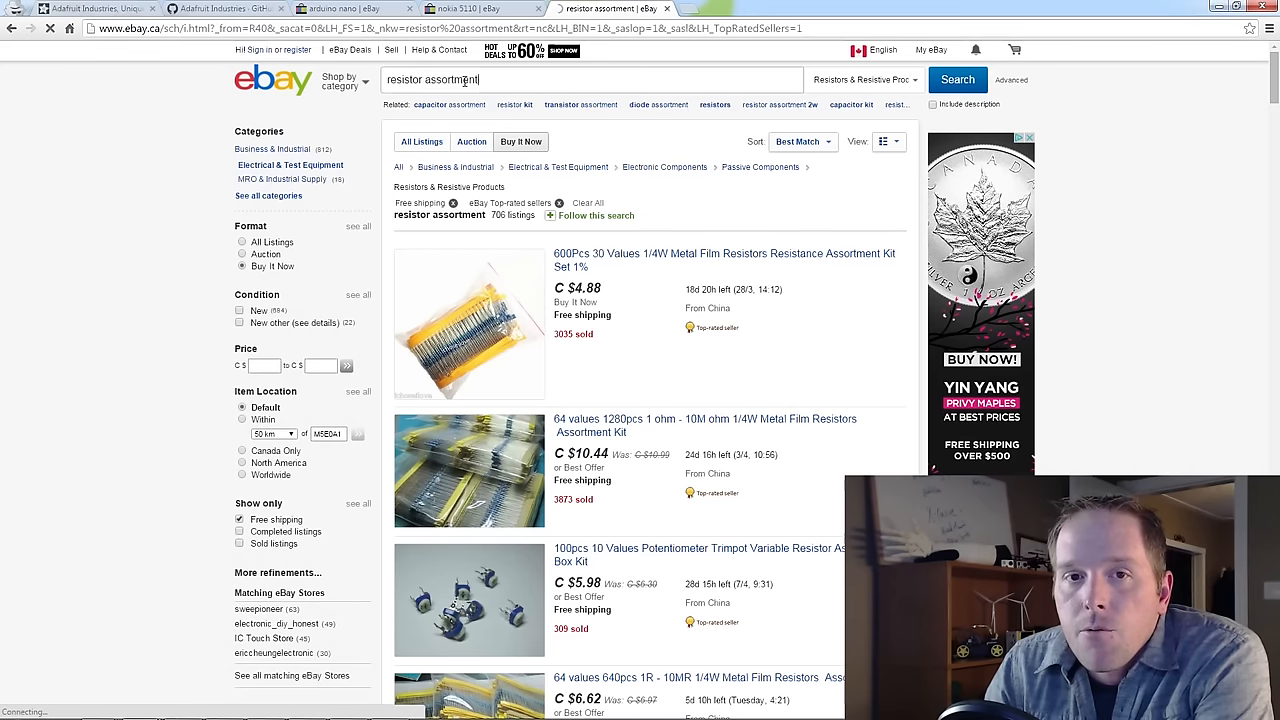
left_click(460, 80)
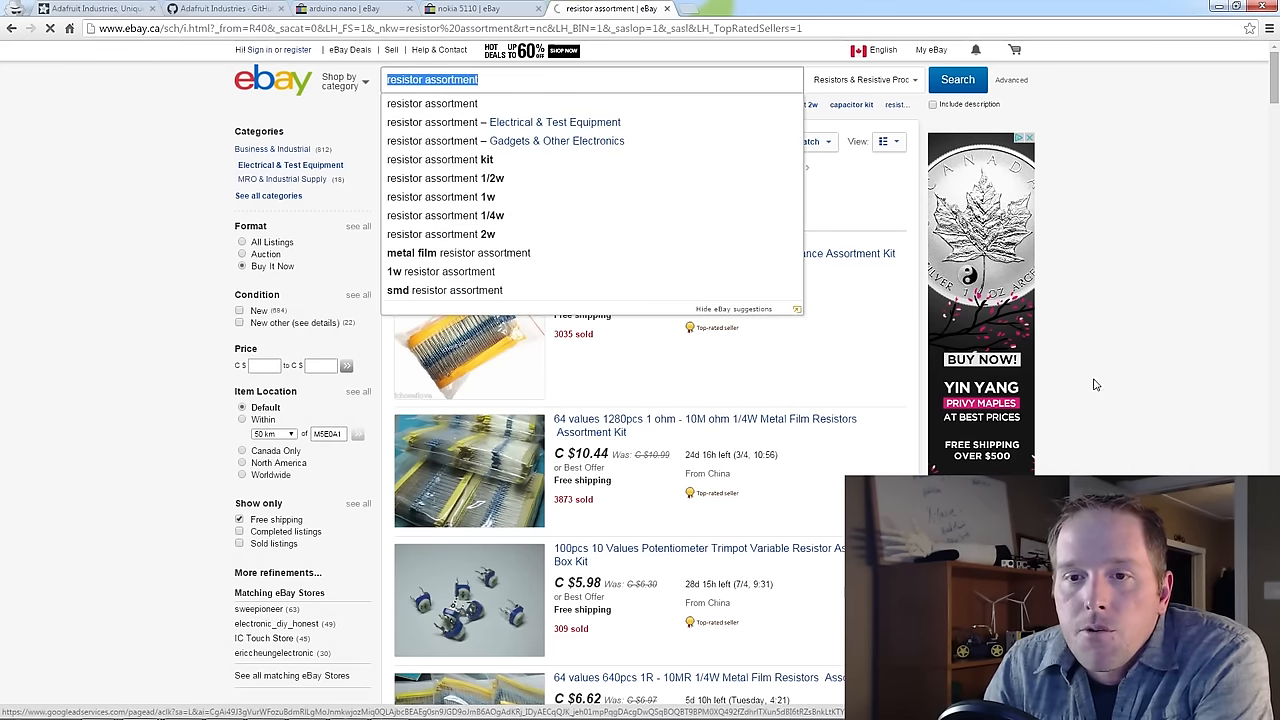
left_click(956, 80)
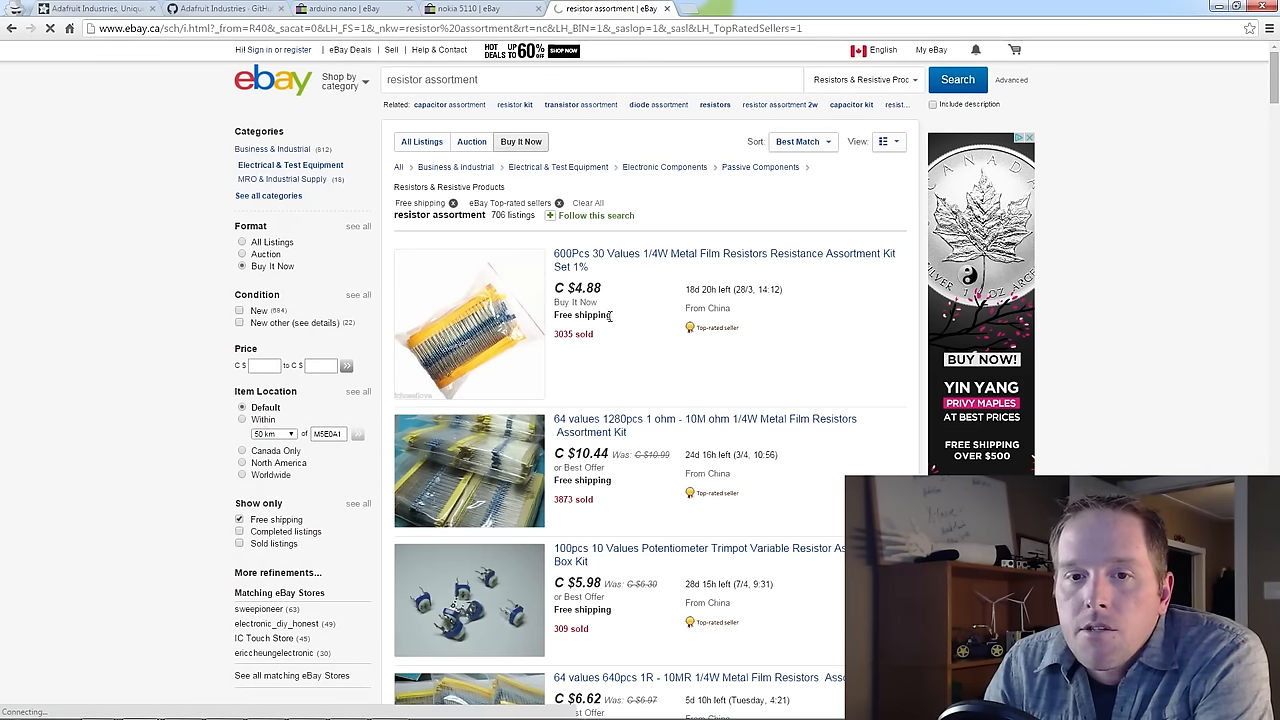
mouse_move(604, 388)
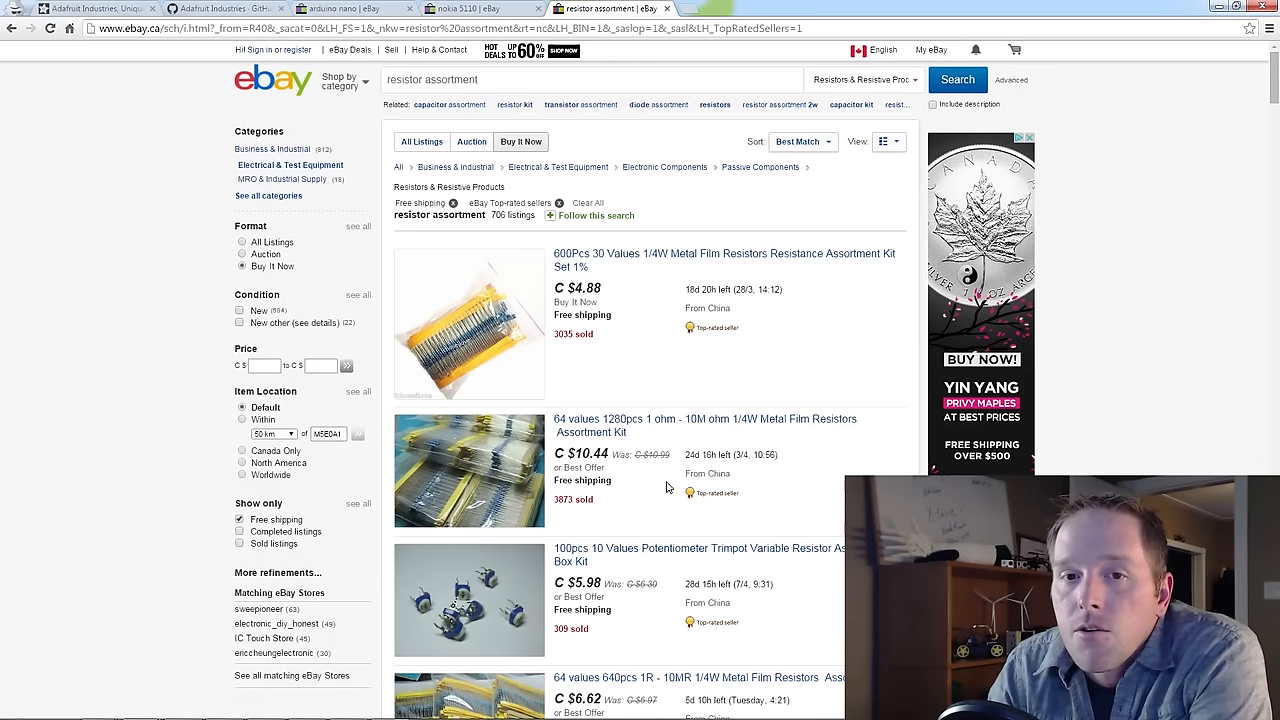
mouse_move(668, 488)
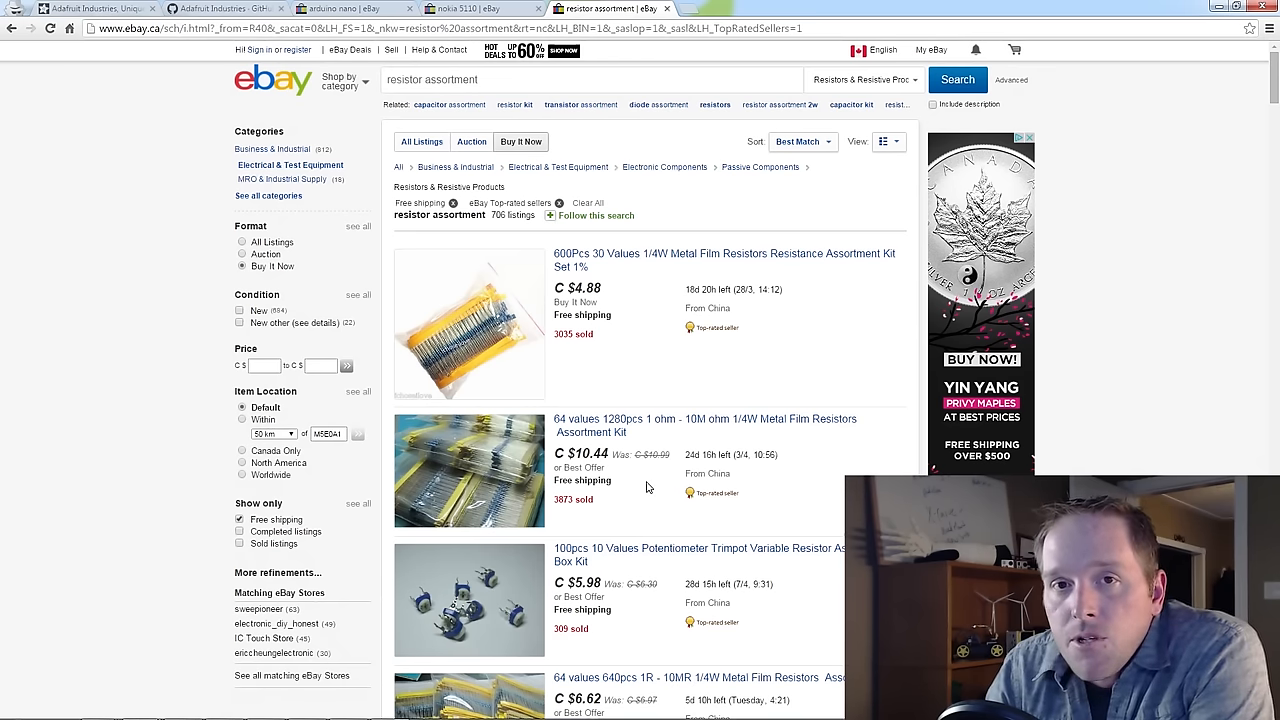